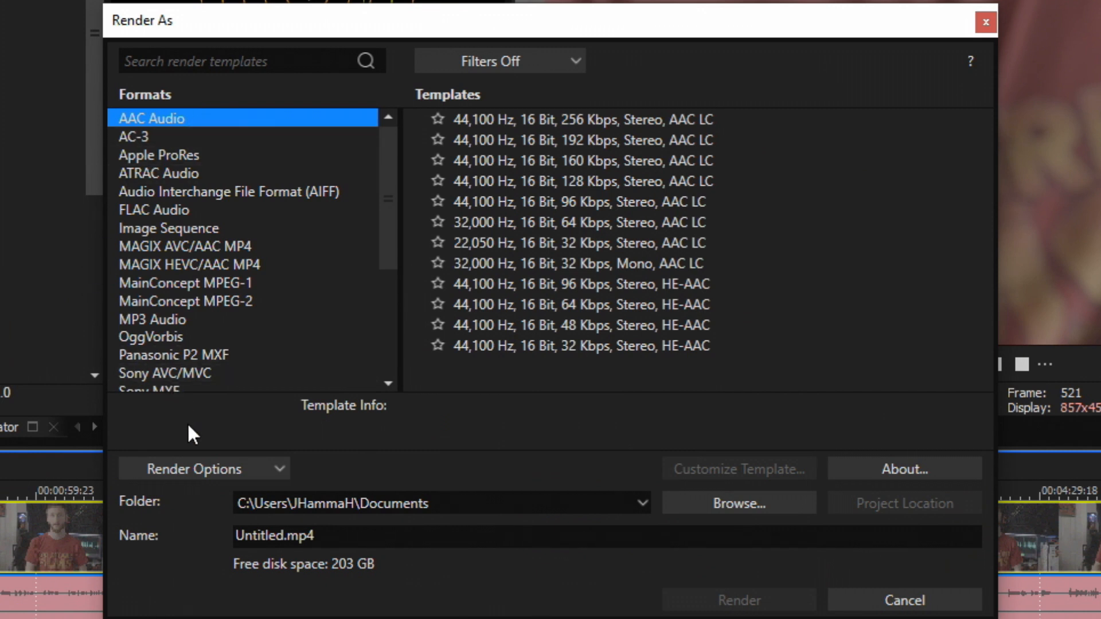
pyautogui.moveTo(195, 206)
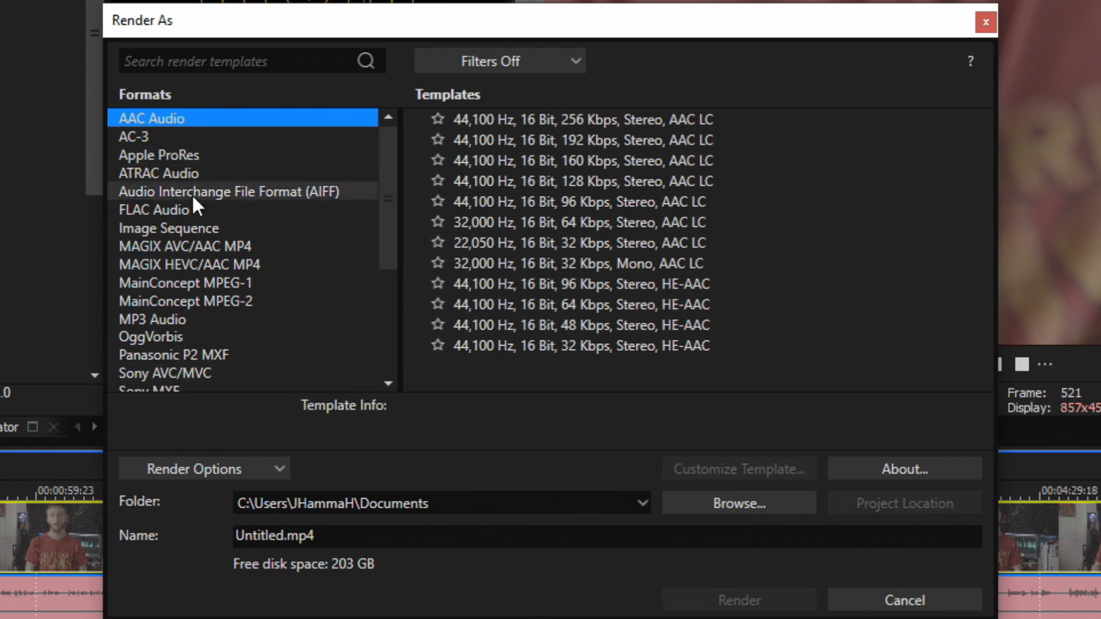
pyautogui.moveTo(218, 162)
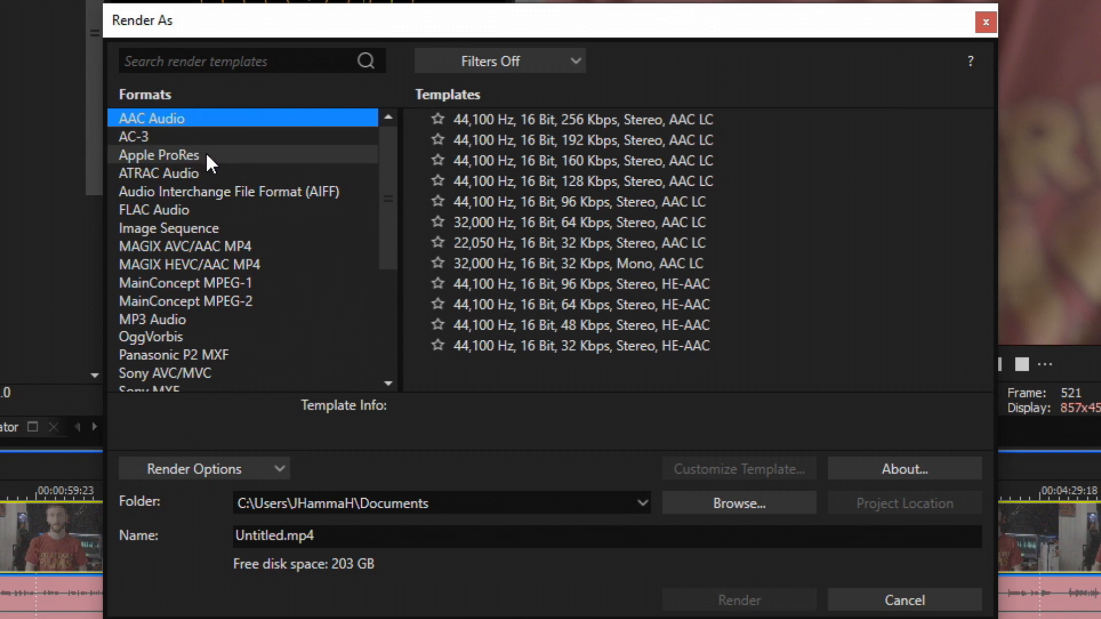
# Choose Apple ProRes format with the ProRes 422 1920x1080-23.976p template.
pyautogui.click(159, 154)
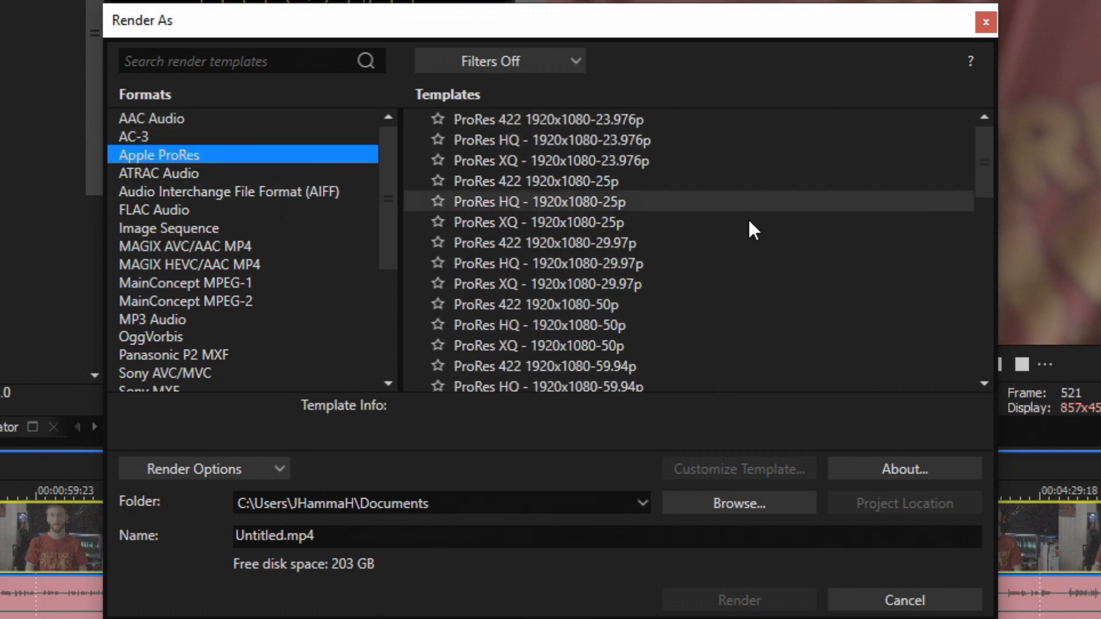
pyautogui.moveTo(538, 216)
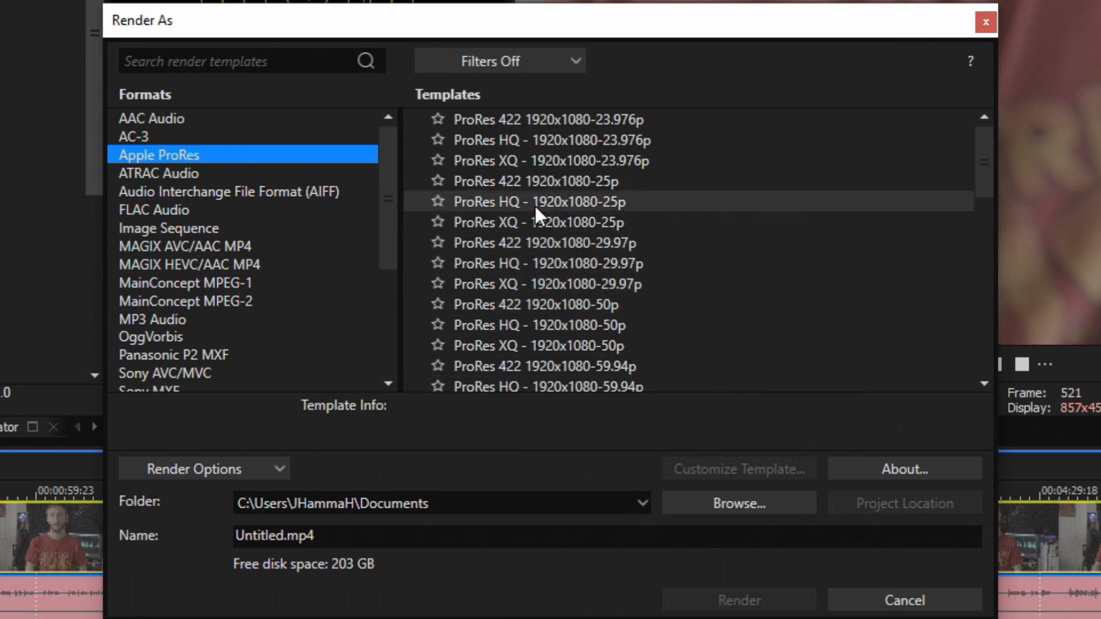
pyautogui.click(554, 119)
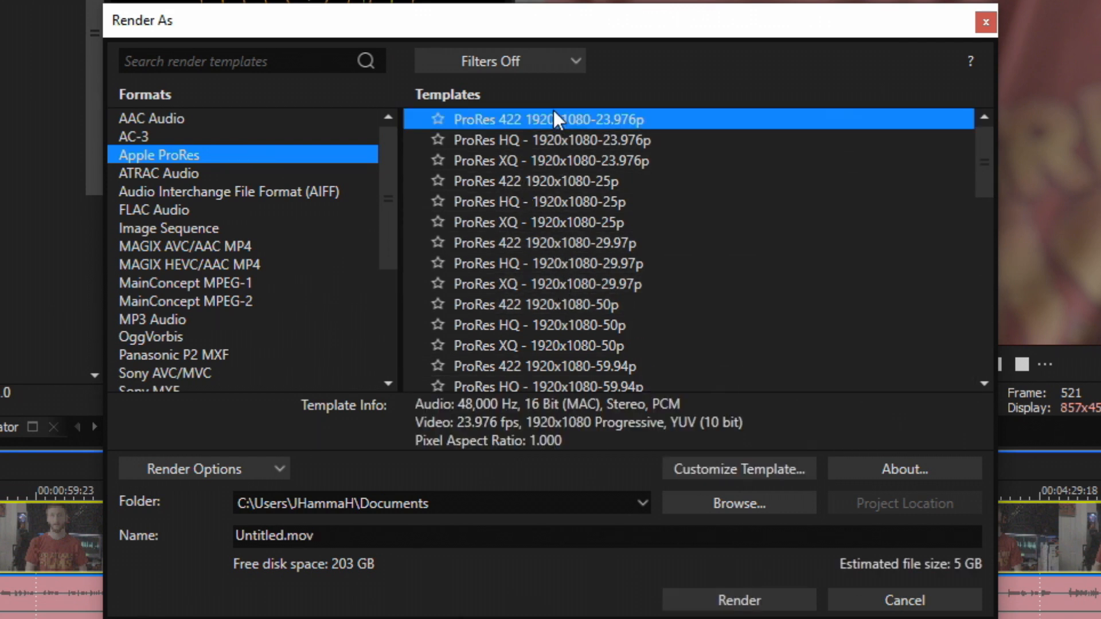
# Customize the template and set a custom frame size of 1920x1080.
pyautogui.click(739, 469)
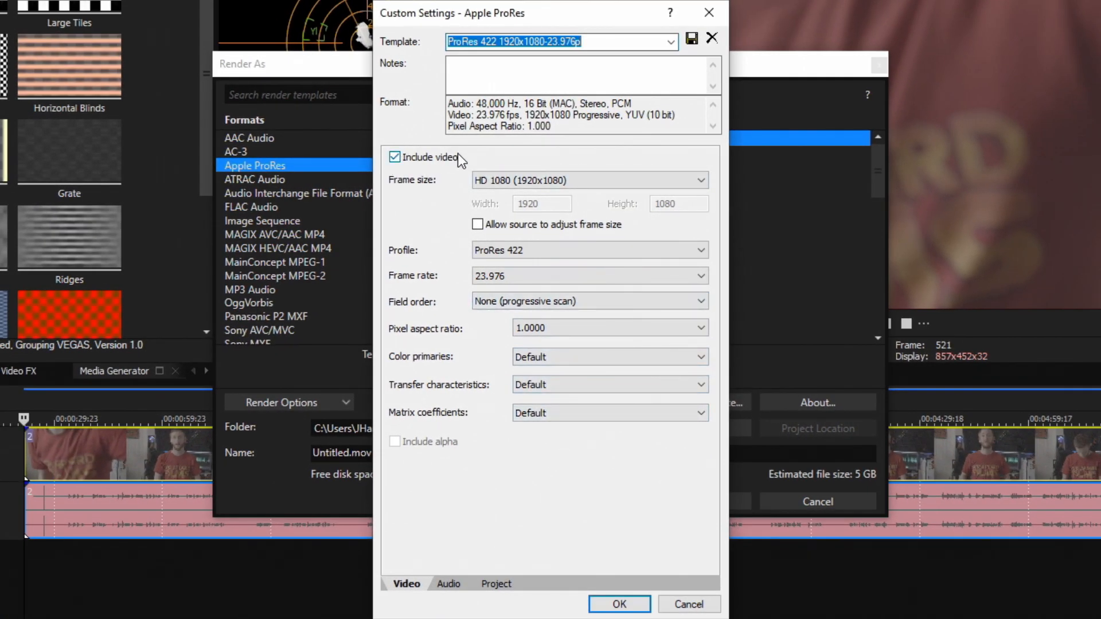
pyautogui.moveTo(493, 172)
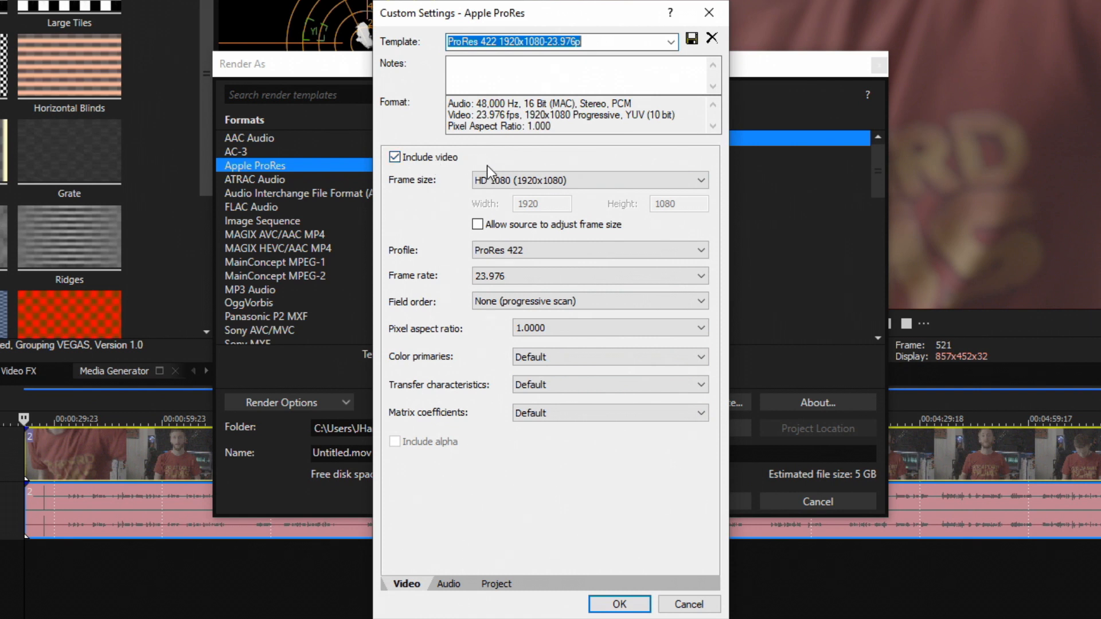
pyautogui.moveTo(598, 183)
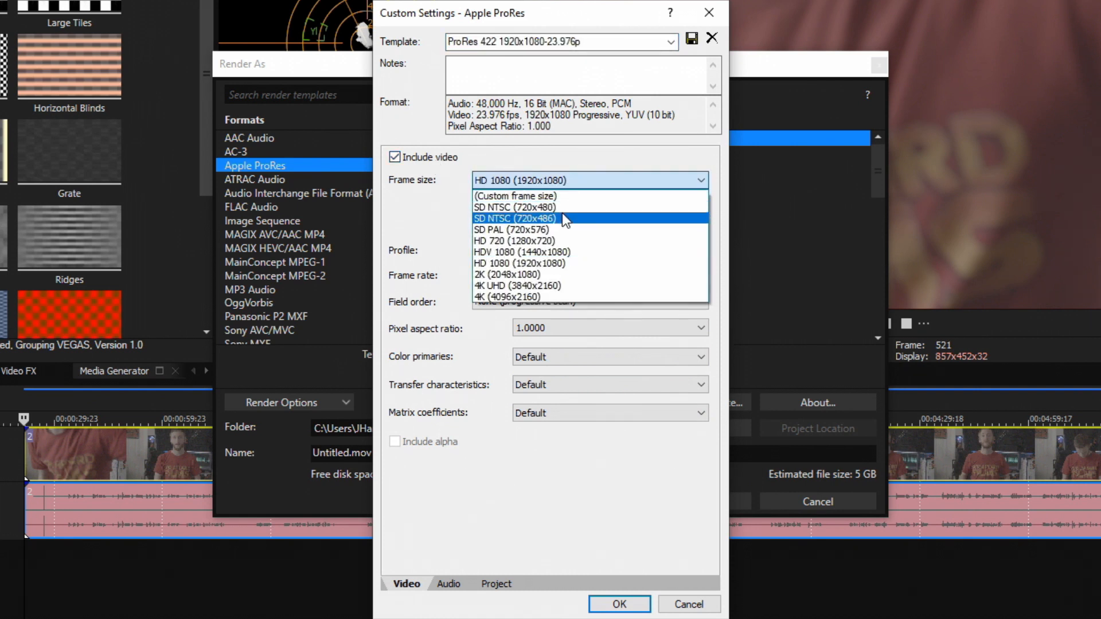
pyautogui.moveTo(535, 304)
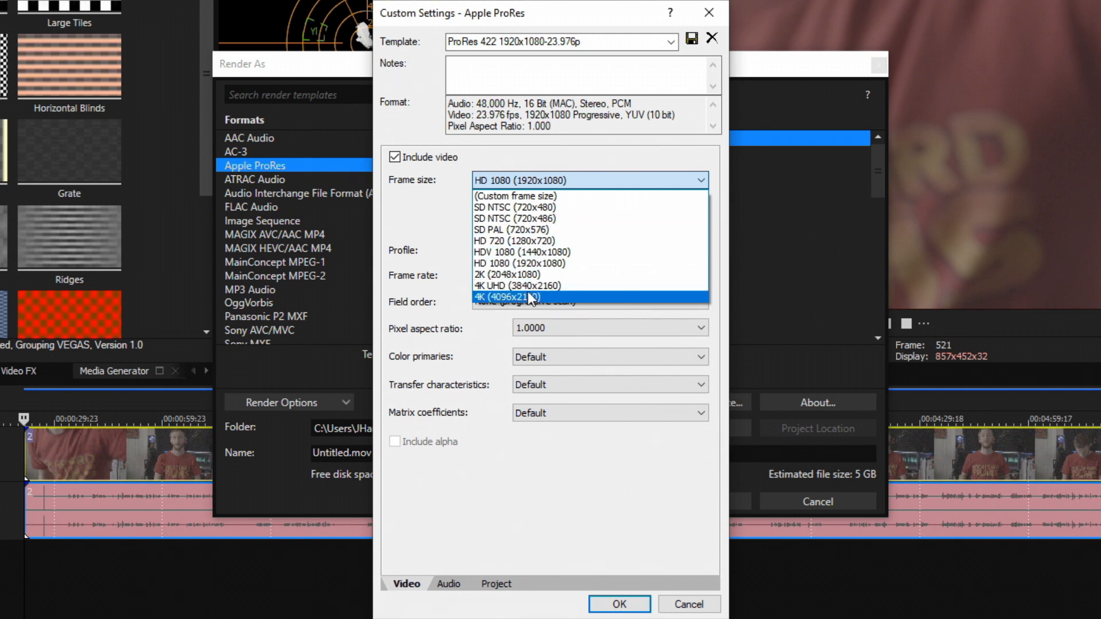
pyautogui.click(514, 195)
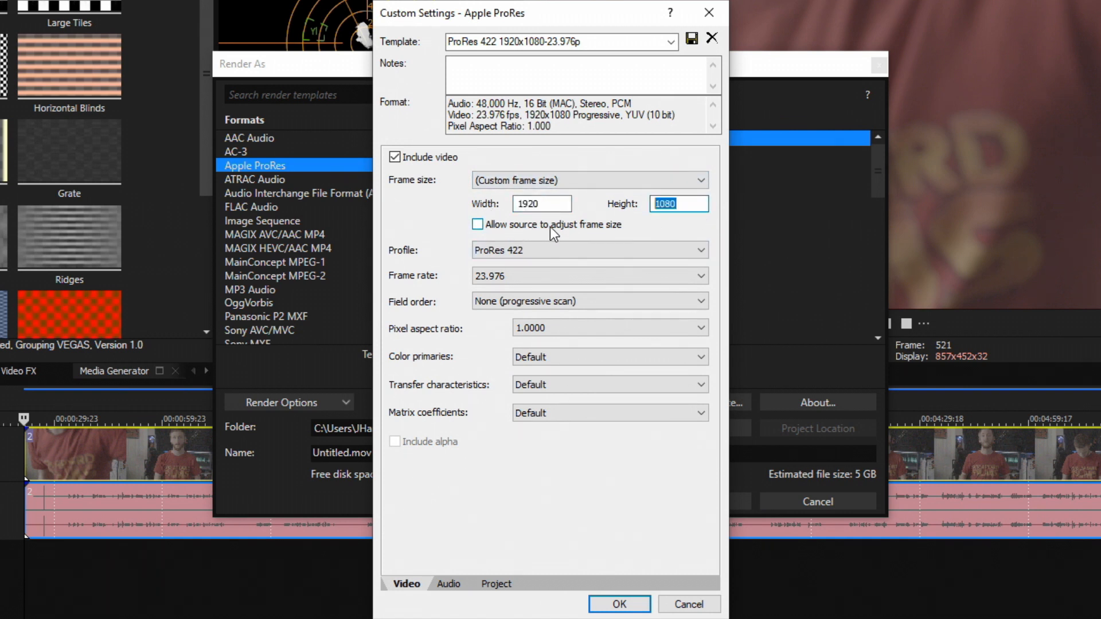
pyautogui.moveTo(545, 228)
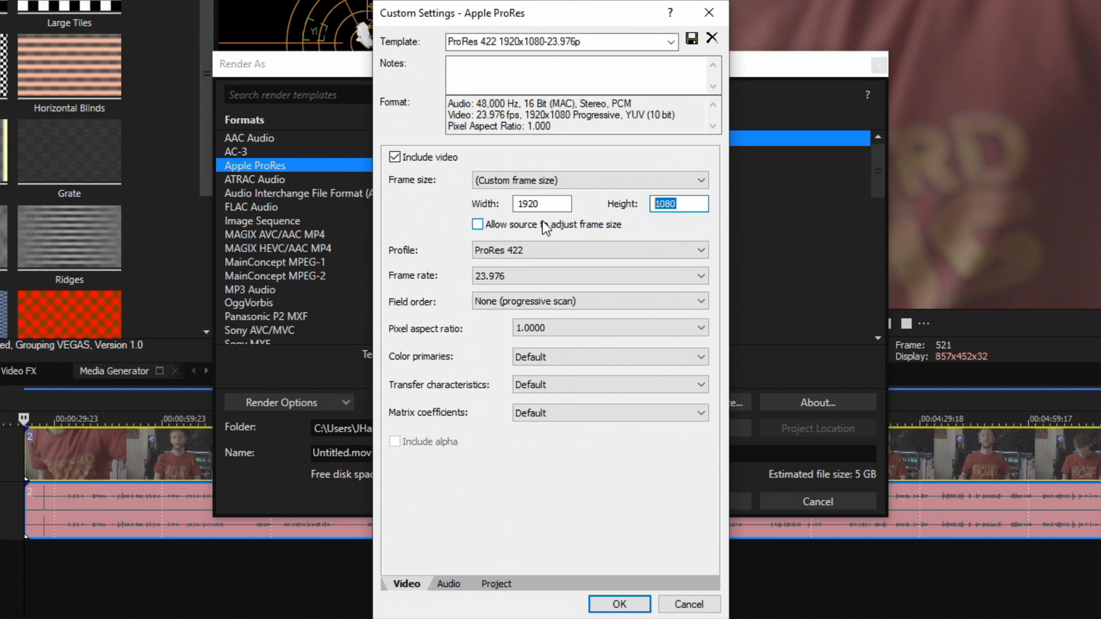
pyautogui.moveTo(460, 222)
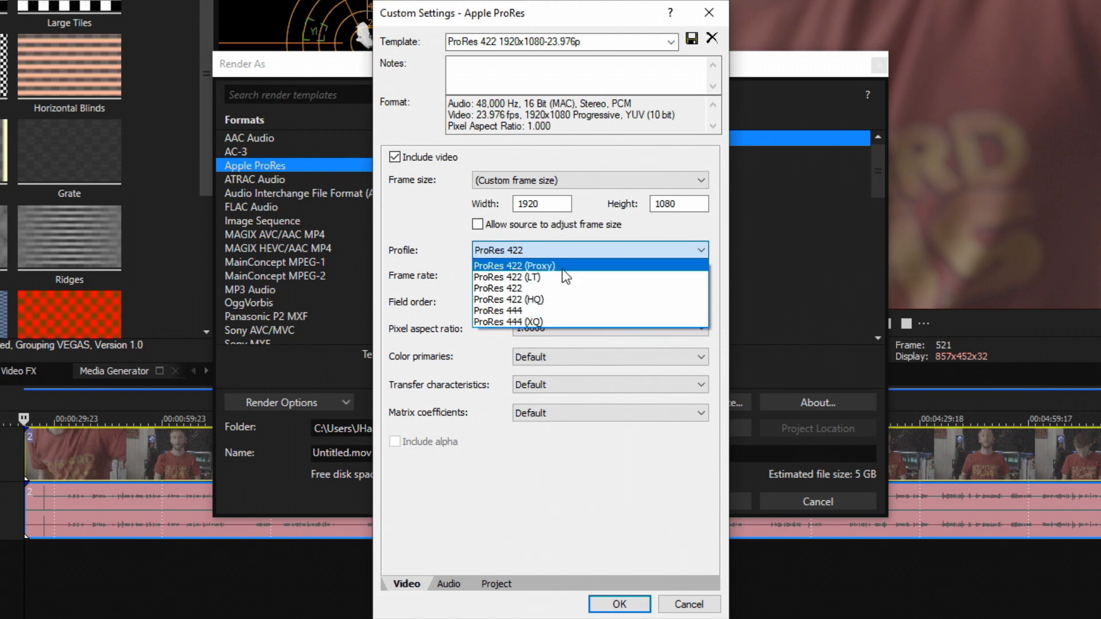
pyautogui.moveTo(570, 271)
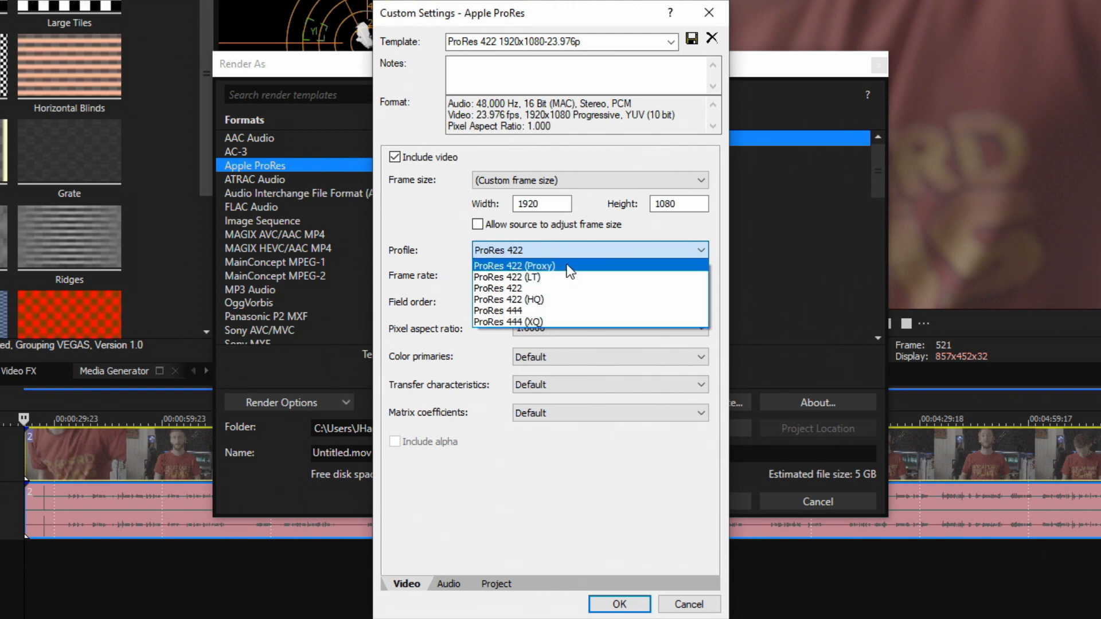
pyautogui.moveTo(568, 331)
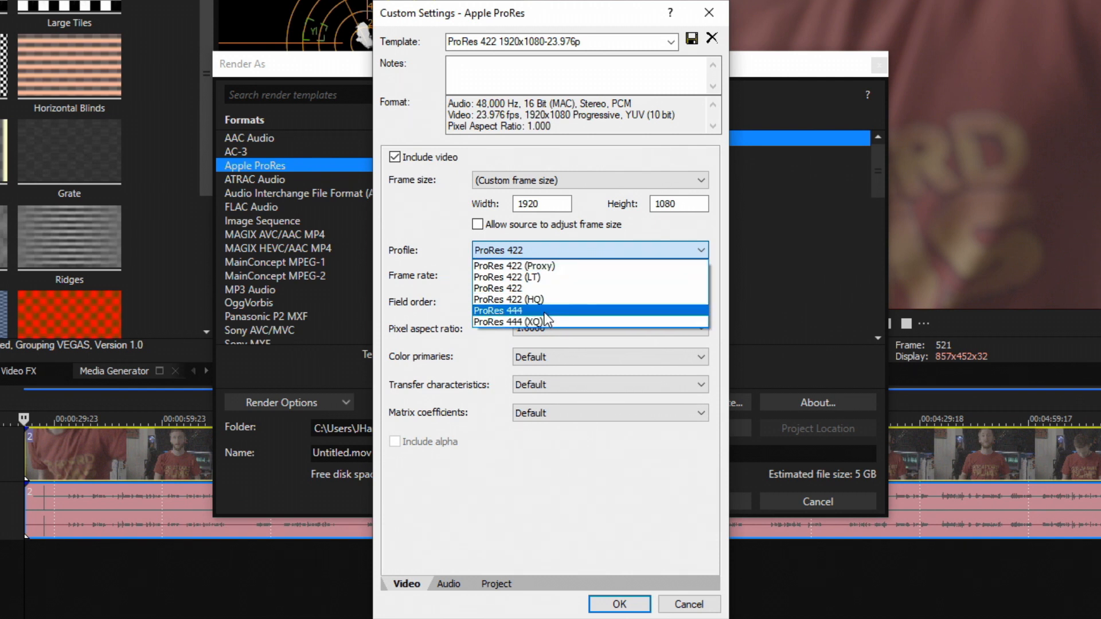
pyautogui.moveTo(509, 285)
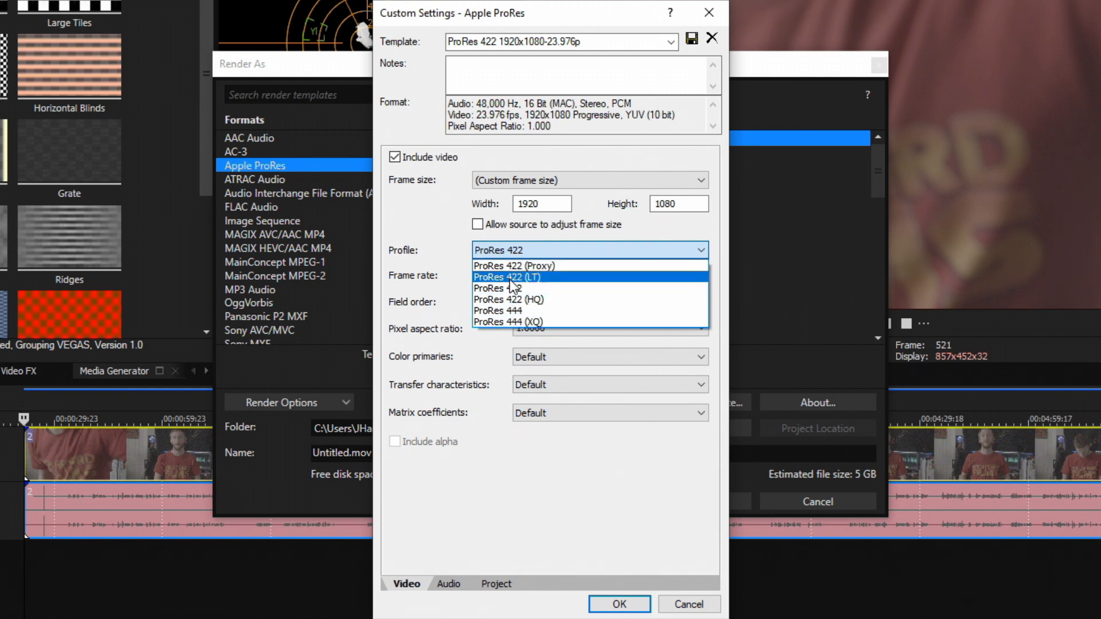
pyautogui.moveTo(519, 315)
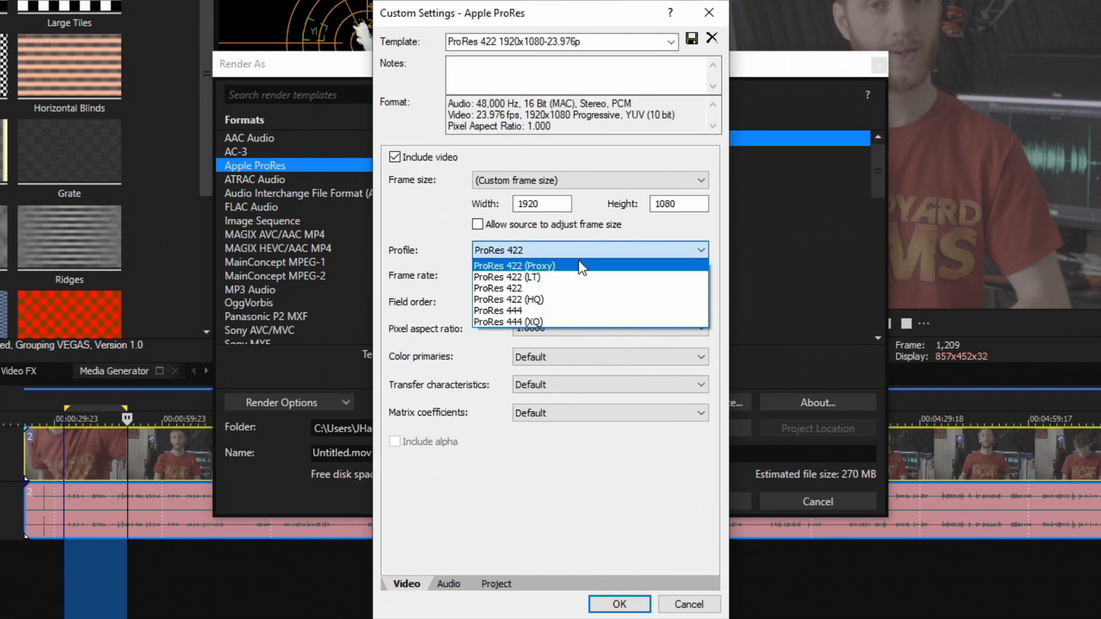
pyautogui.moveTo(552, 279)
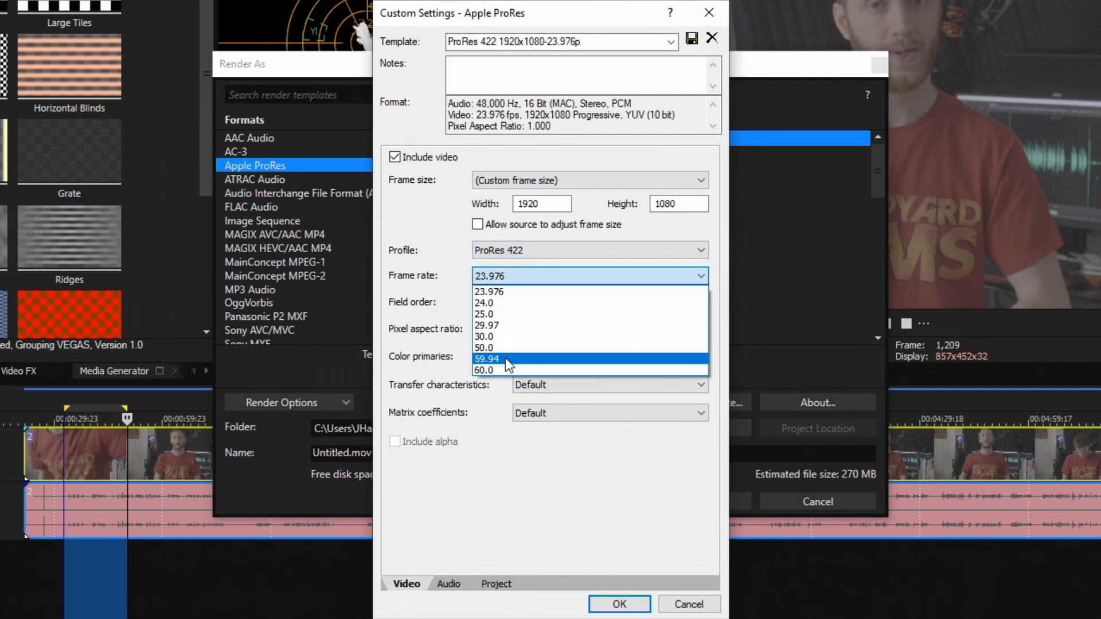
pyautogui.click(588, 250)
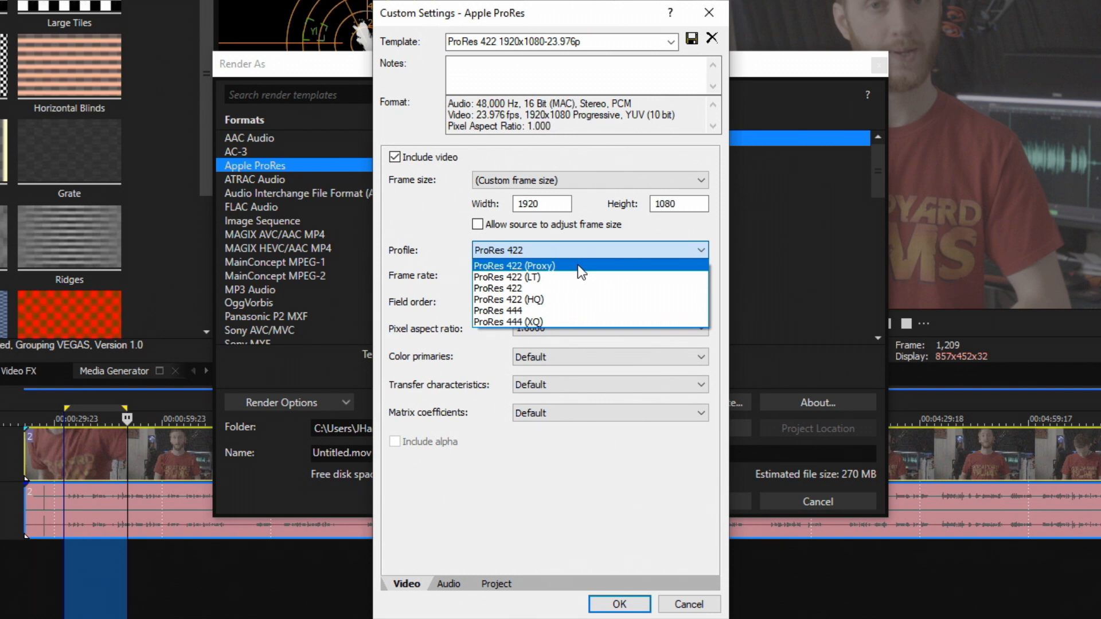
pyautogui.moveTo(577, 278)
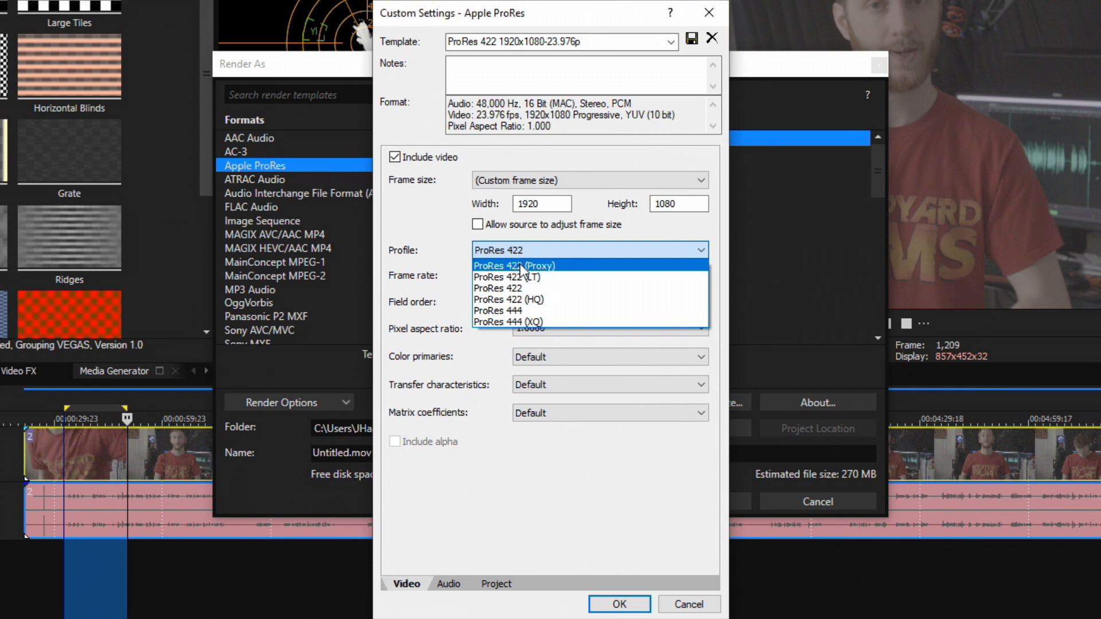
pyautogui.moveTo(570, 284)
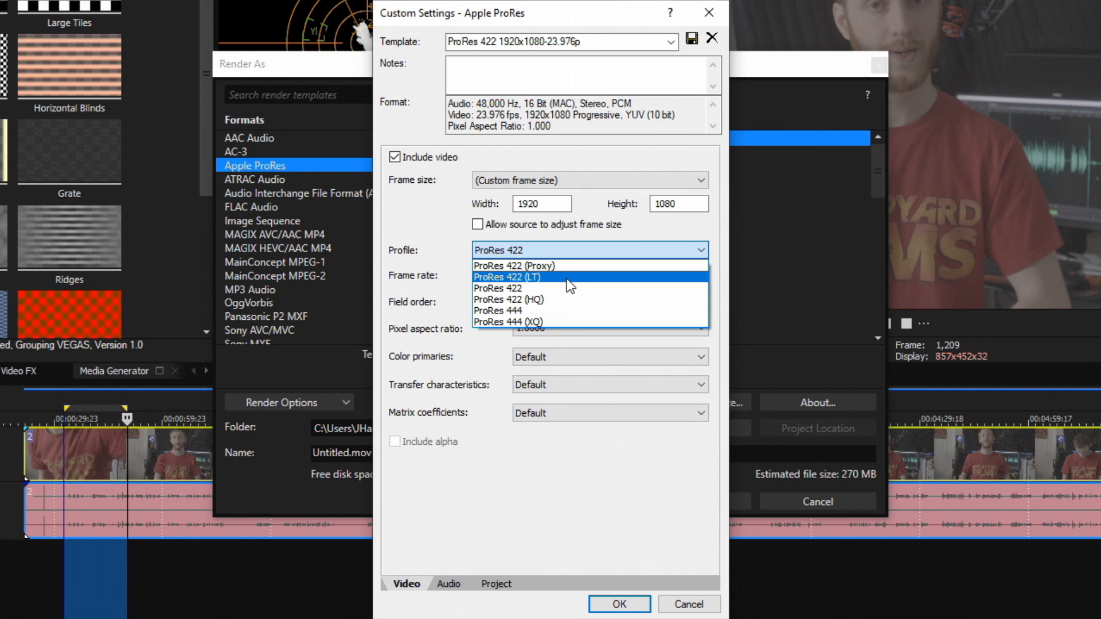
pyautogui.moveTo(563, 294)
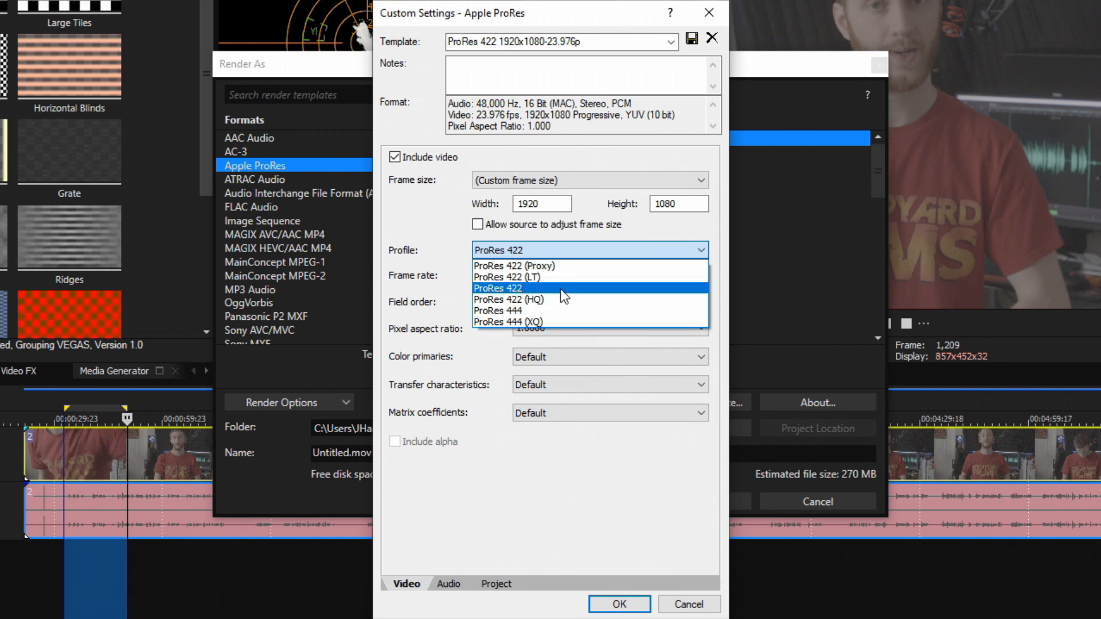
pyautogui.moveTo(524, 292)
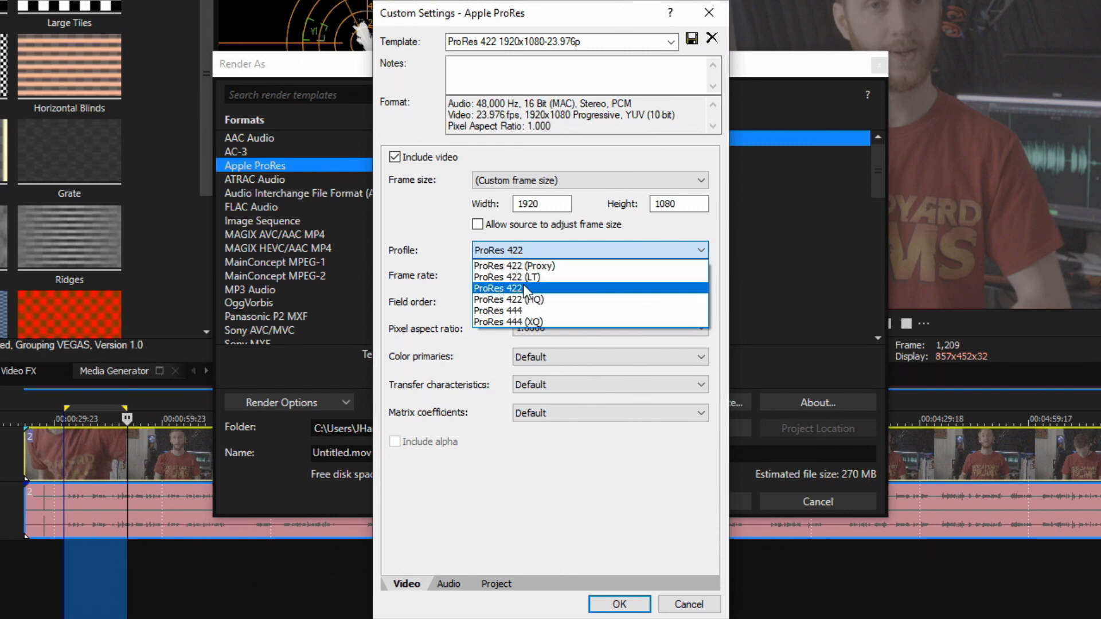
pyautogui.moveTo(528, 279)
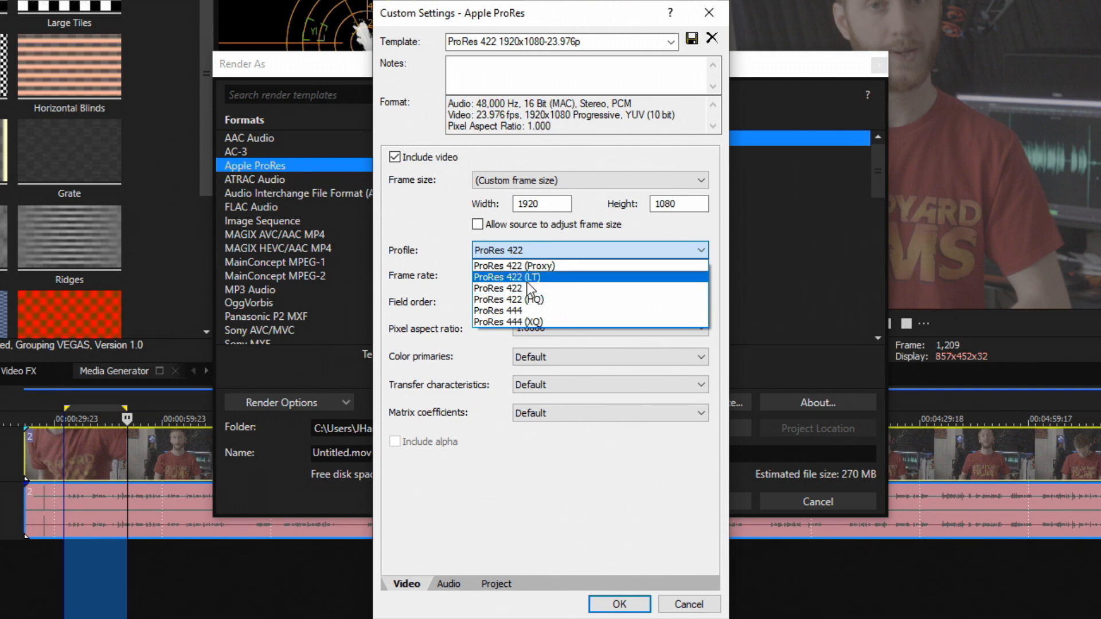
pyautogui.moveTo(557, 288)
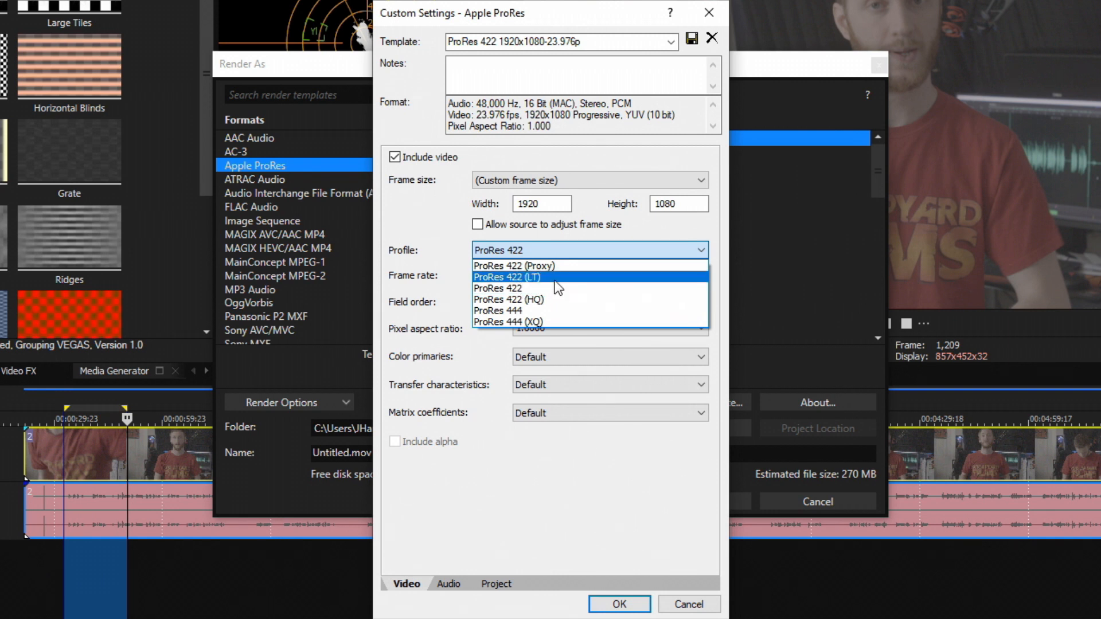
pyautogui.moveTo(546, 292)
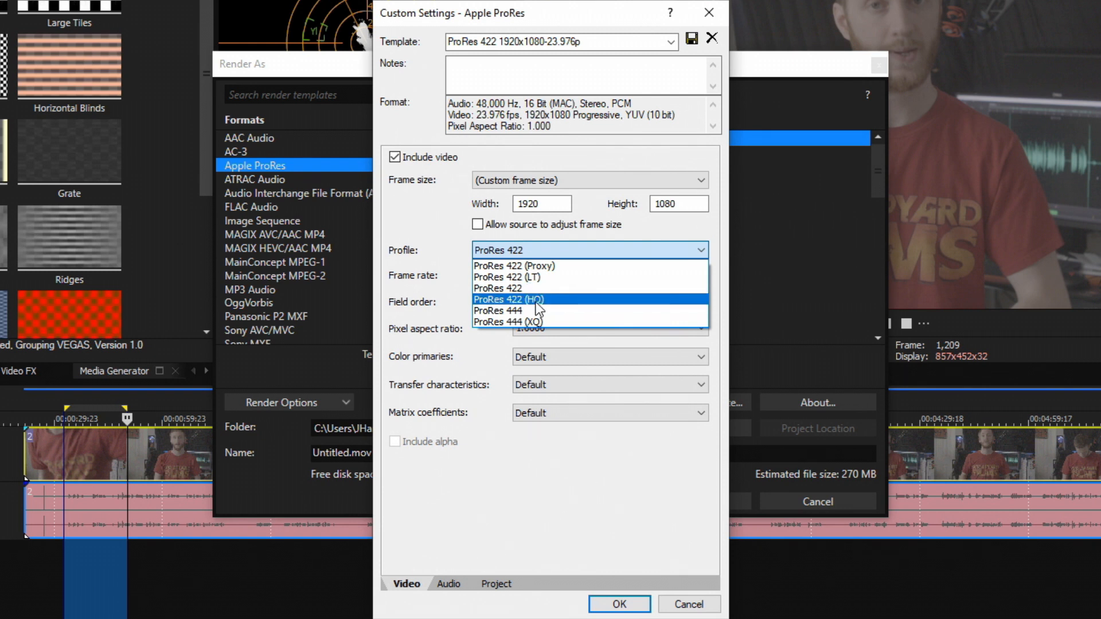
pyautogui.moveTo(498, 310)
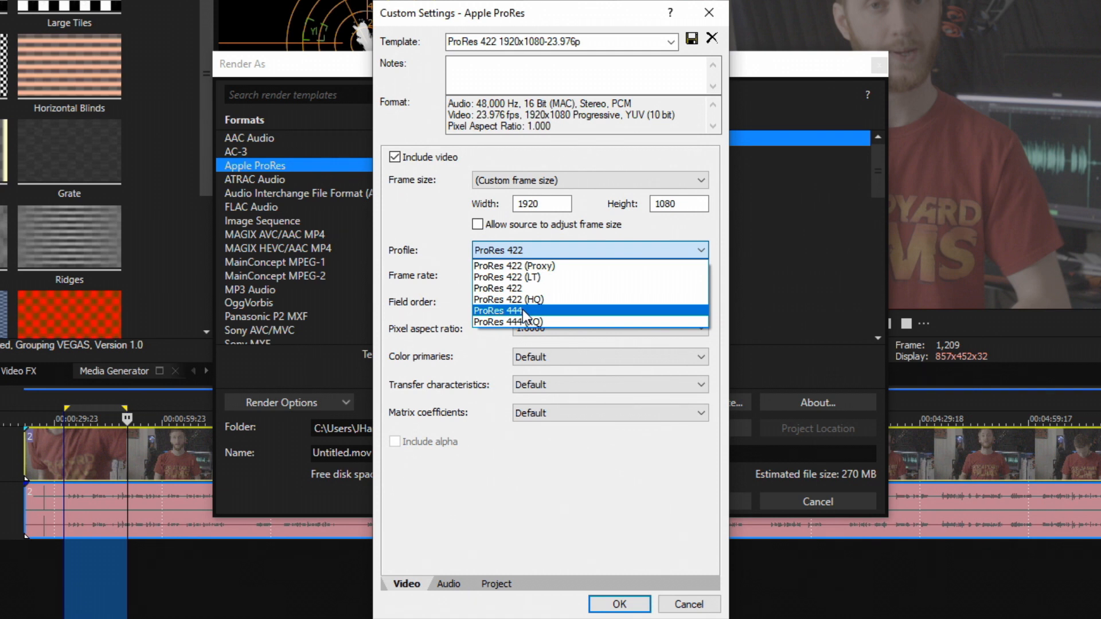
pyautogui.moveTo(580, 304)
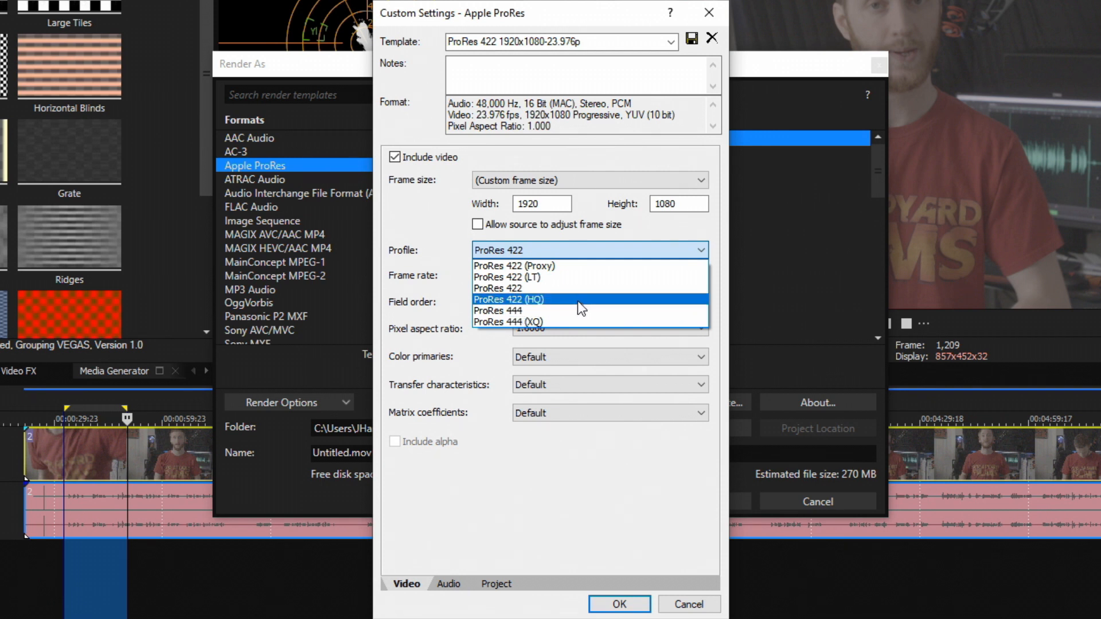
pyautogui.moveTo(533, 326)
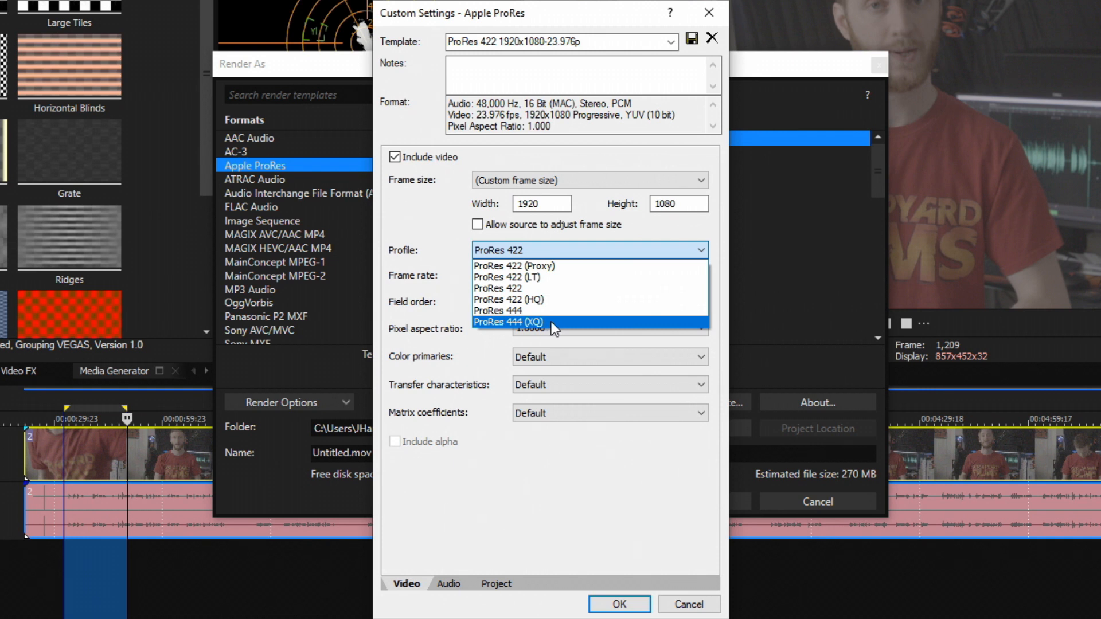
pyautogui.moveTo(551, 317)
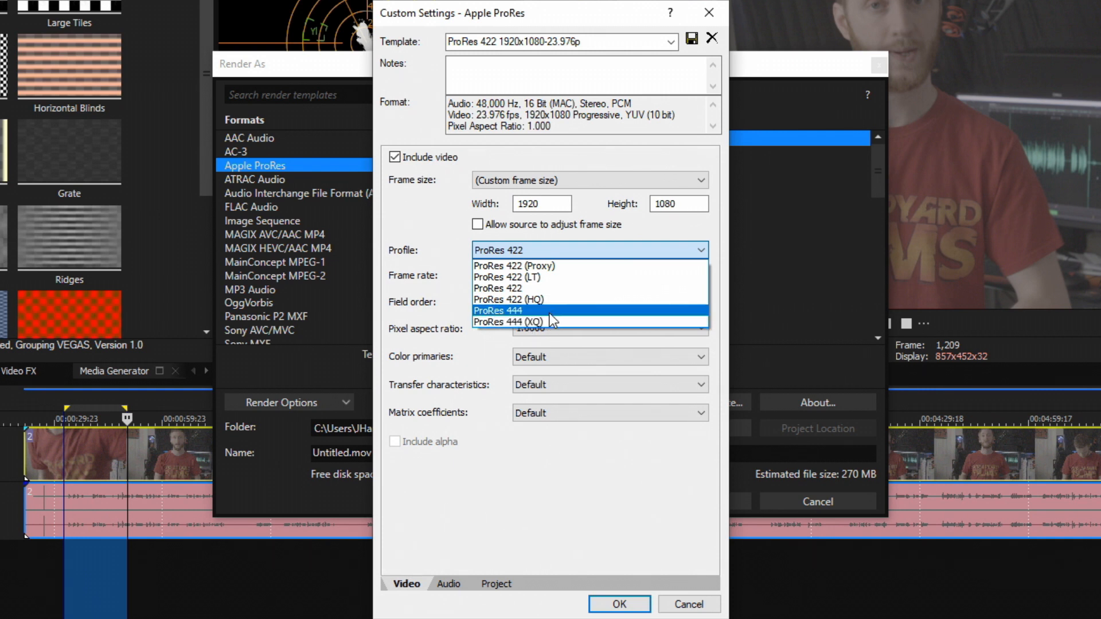
pyautogui.moveTo(545, 317)
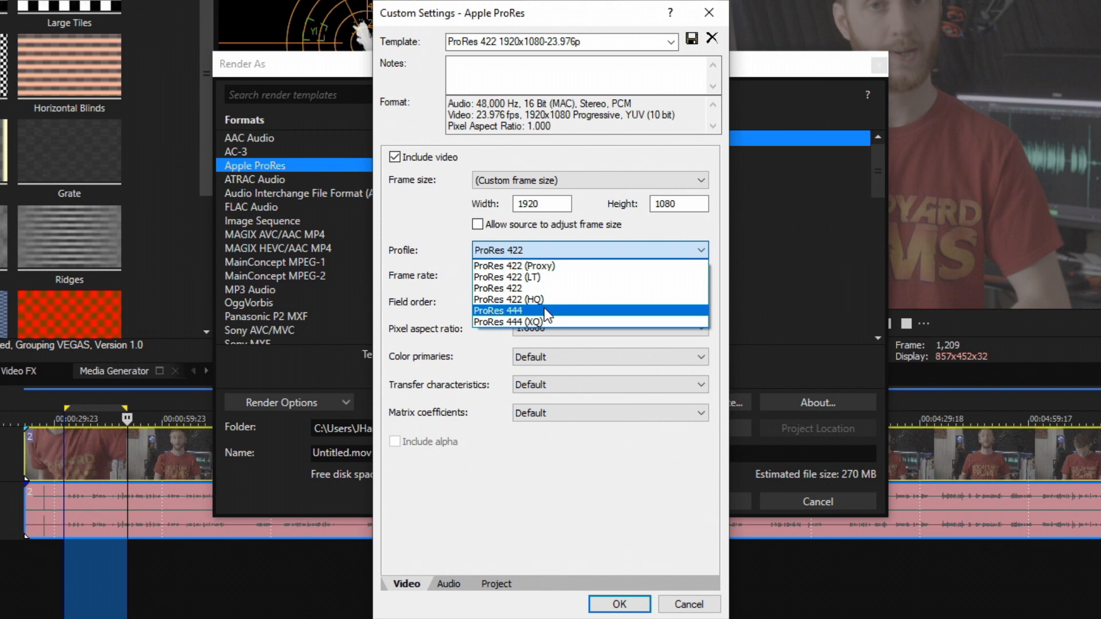
pyautogui.moveTo(542, 329)
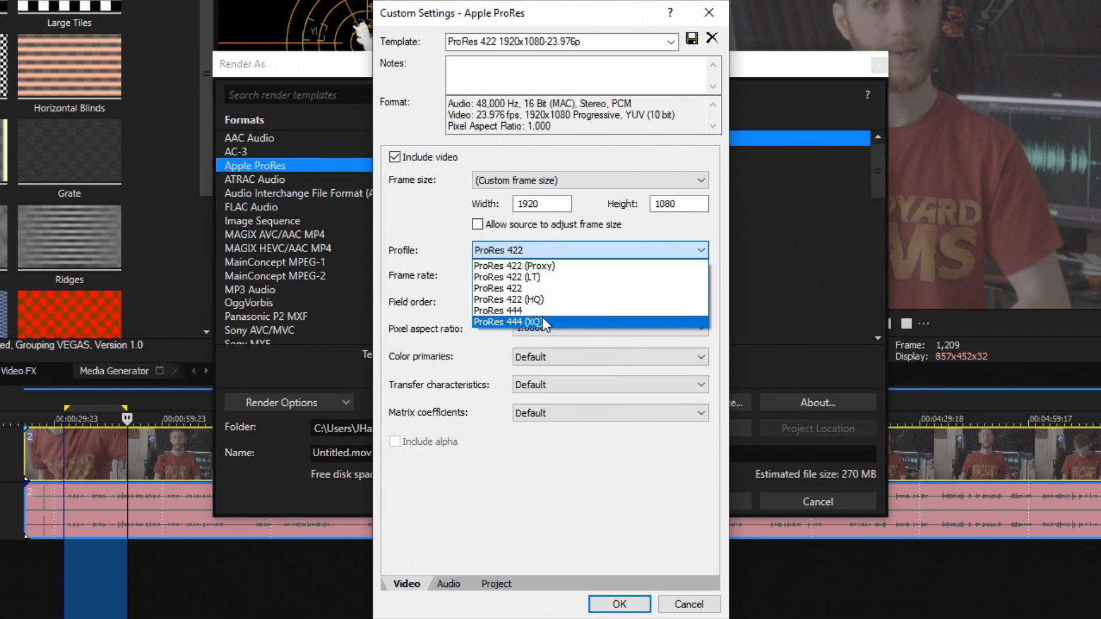
pyautogui.moveTo(565, 294)
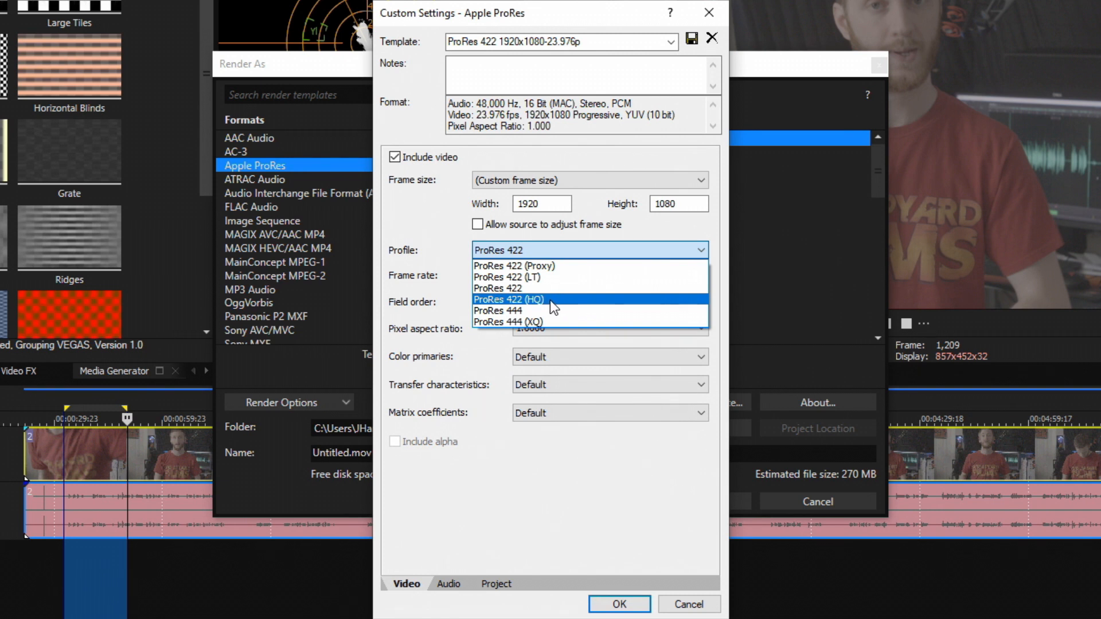
pyautogui.moveTo(547, 301)
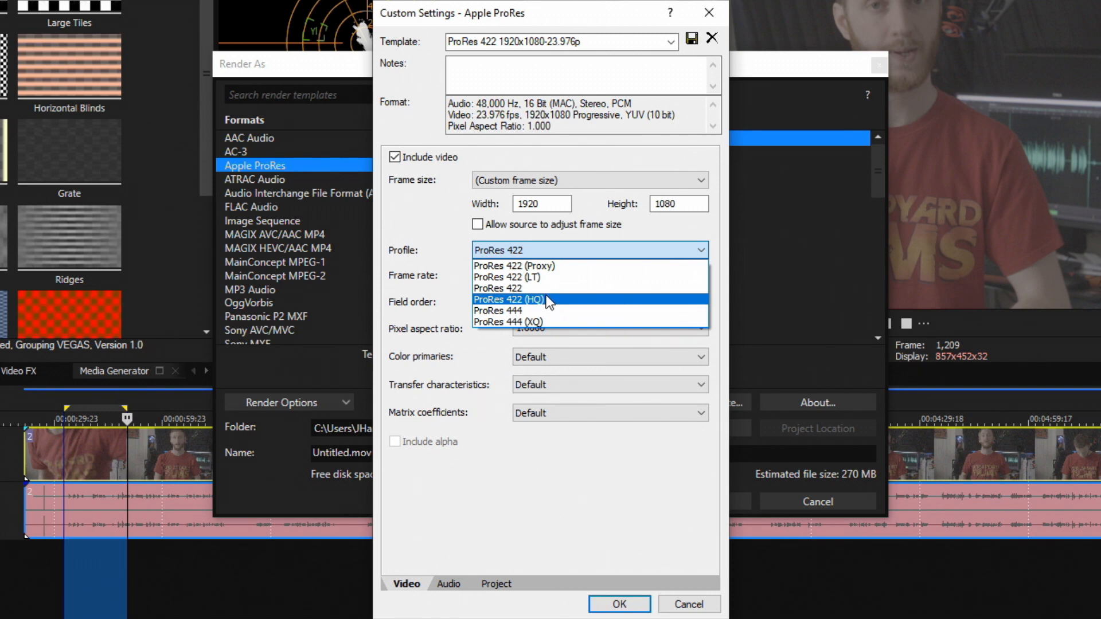
pyautogui.moveTo(555, 280)
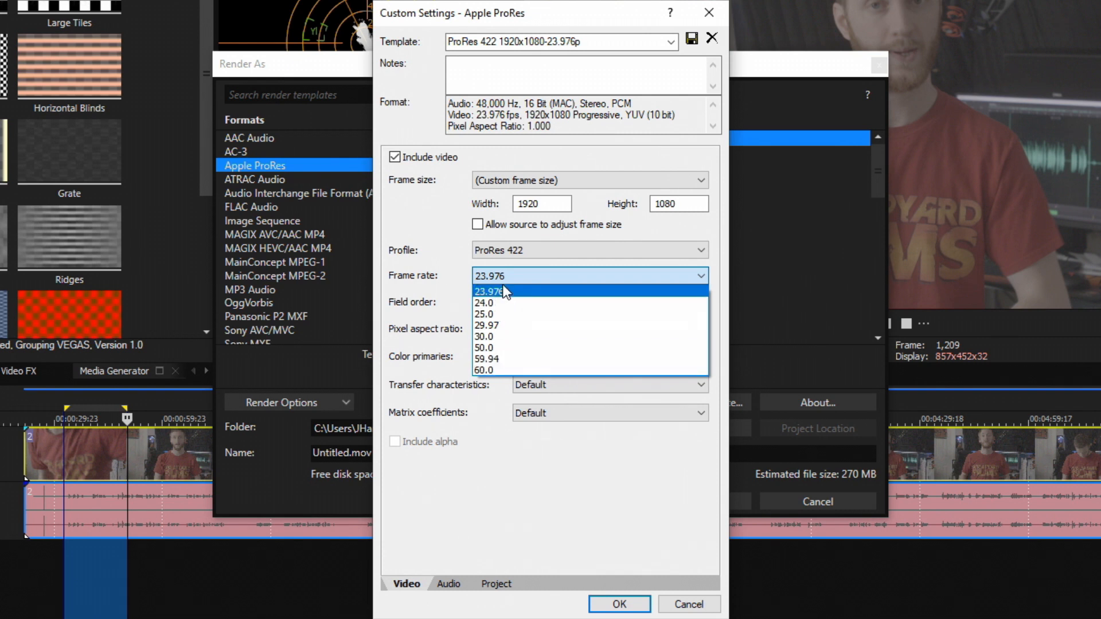
pyautogui.moveTo(506, 305)
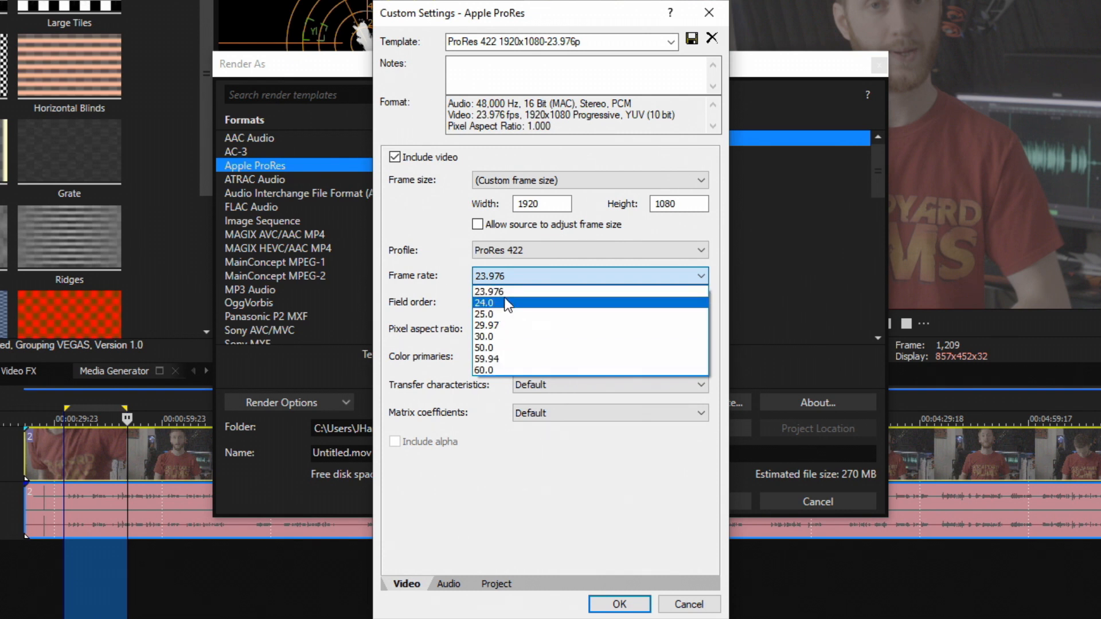
pyautogui.moveTo(496, 316)
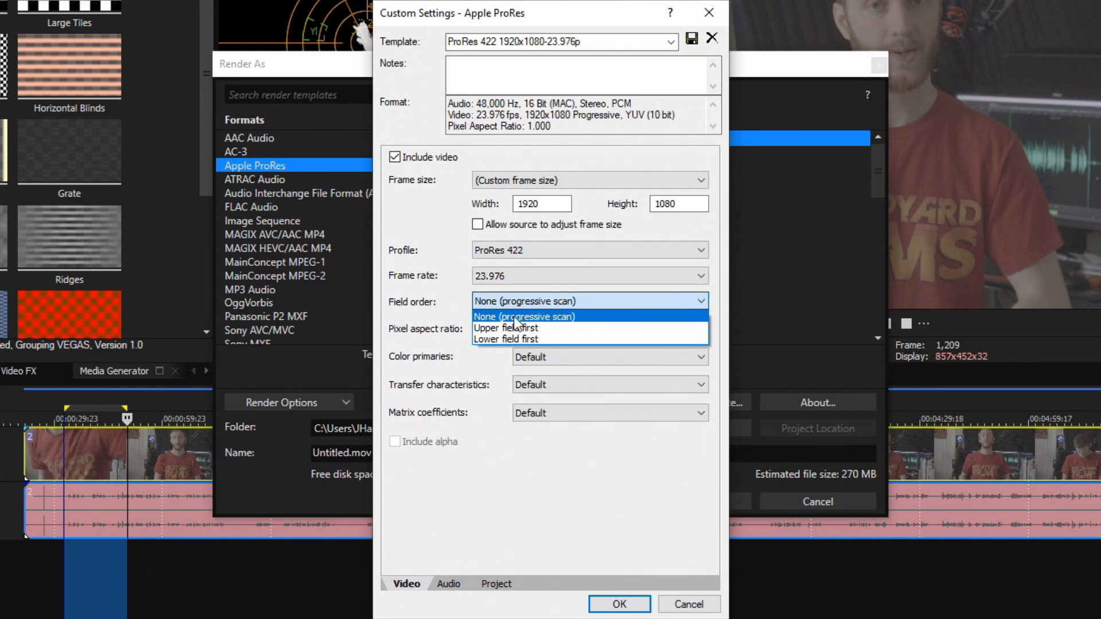
pyautogui.moveTo(528, 327)
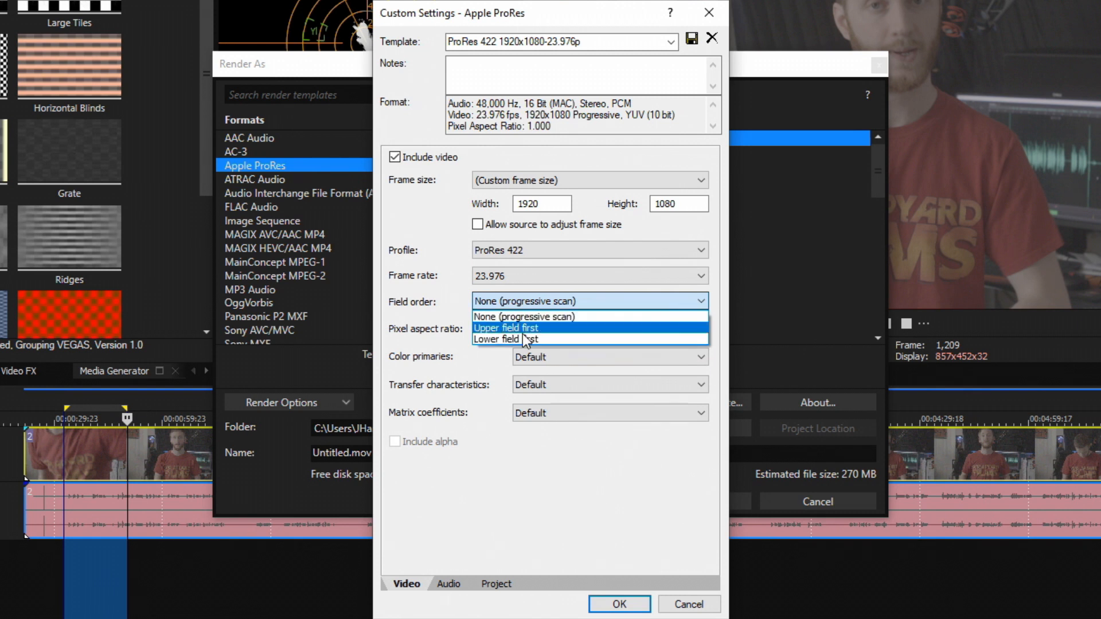
pyautogui.click(535, 316)
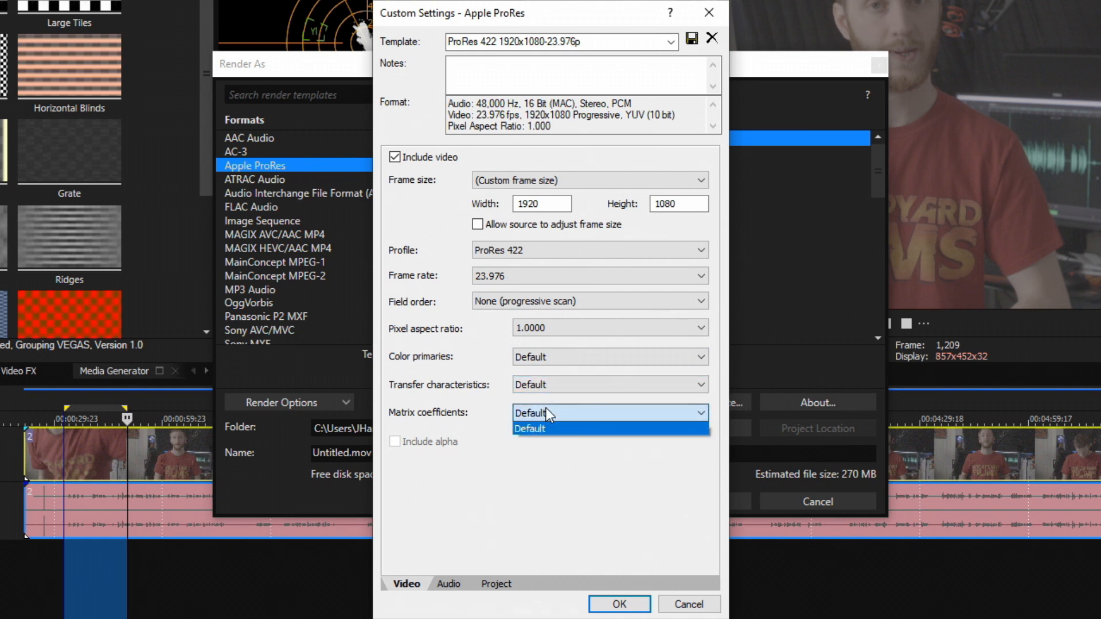
pyautogui.click(530, 429)
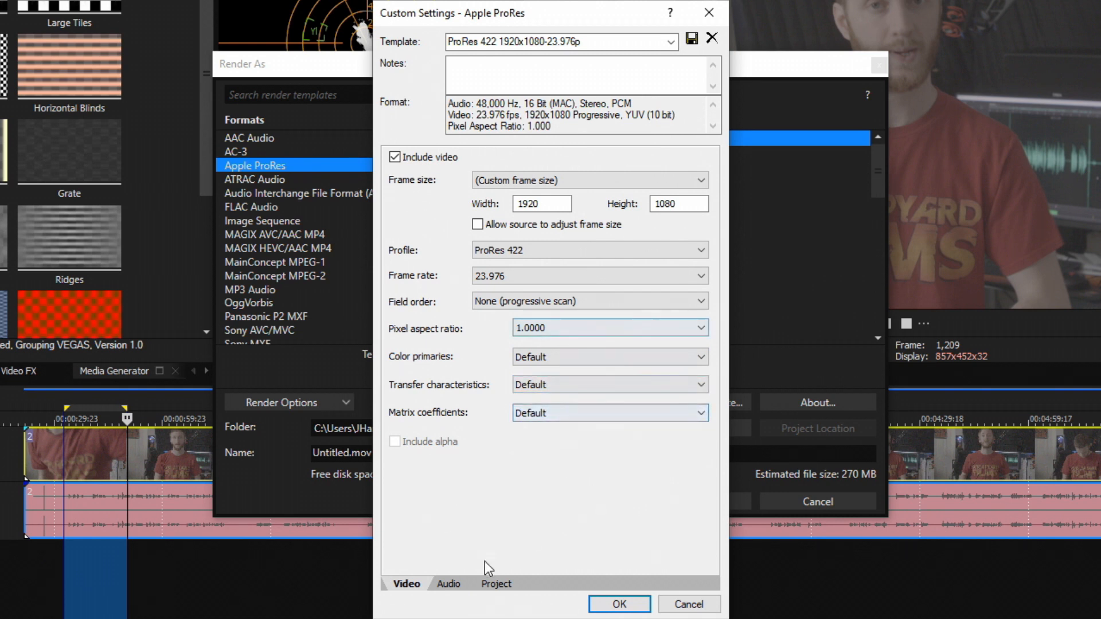
# Confirm the template's audio sample rate stays at 48,000 Hz.
pyautogui.click(448, 584)
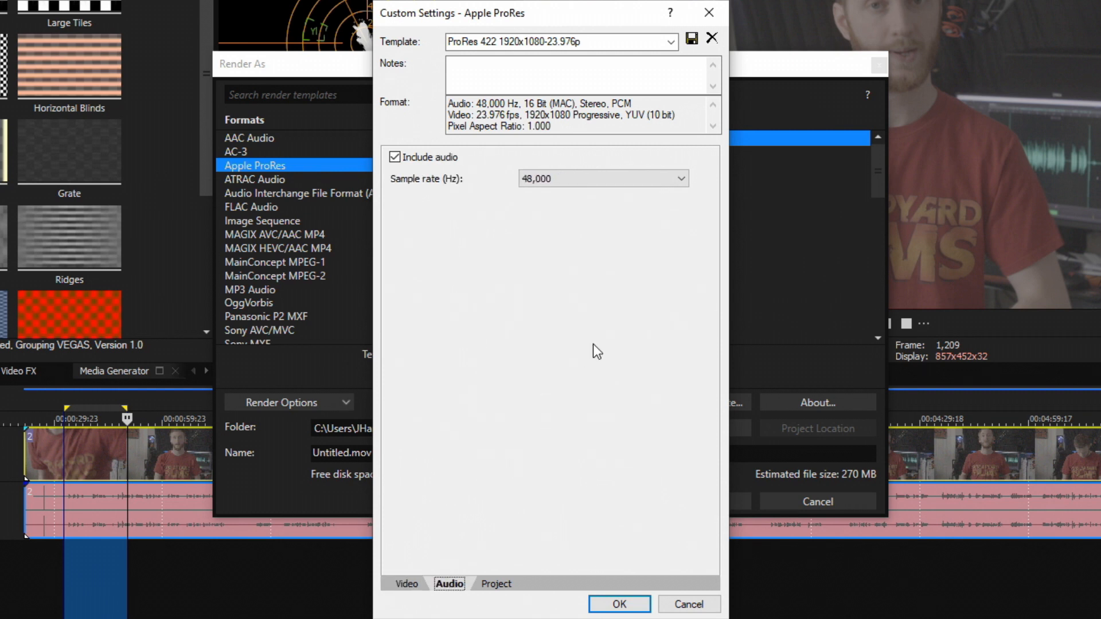
pyautogui.moveTo(470, 187)
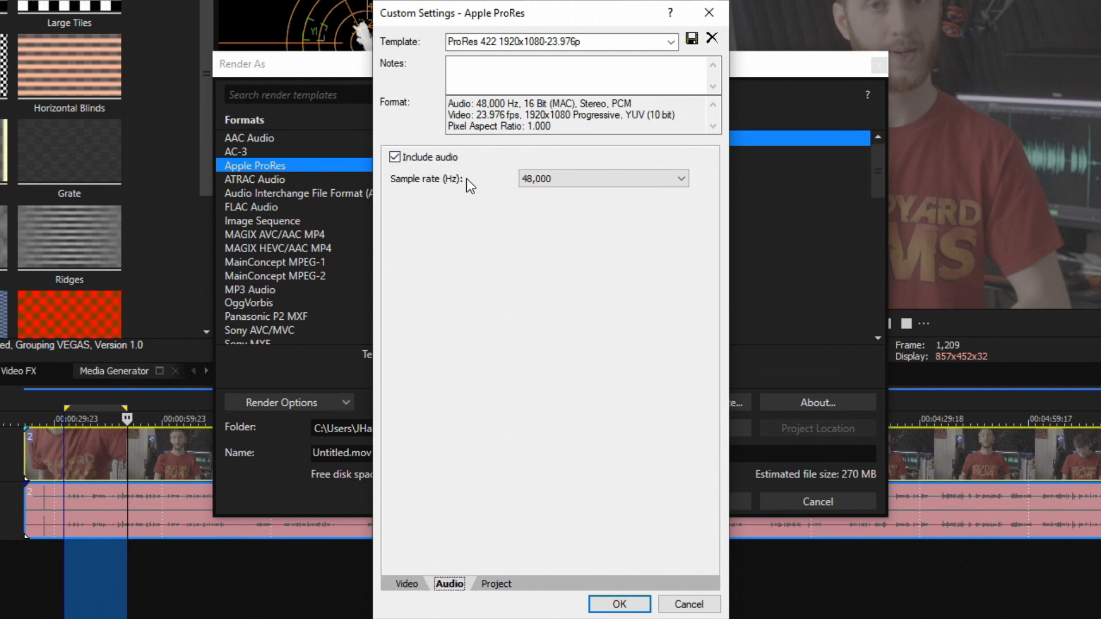
pyautogui.click(677, 178)
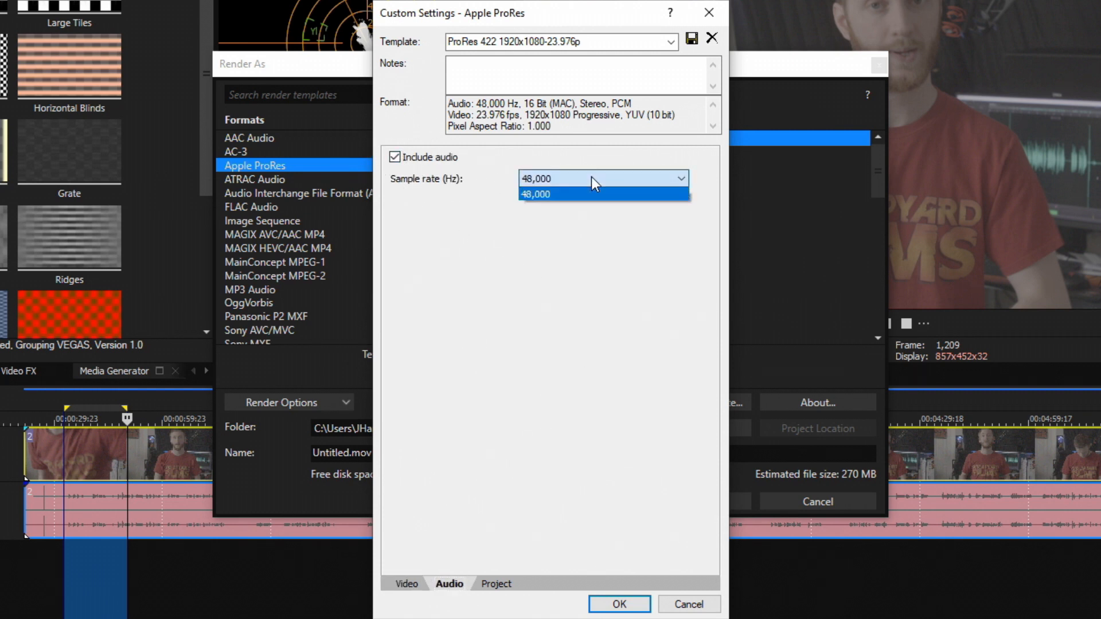
pyautogui.click(578, 193)
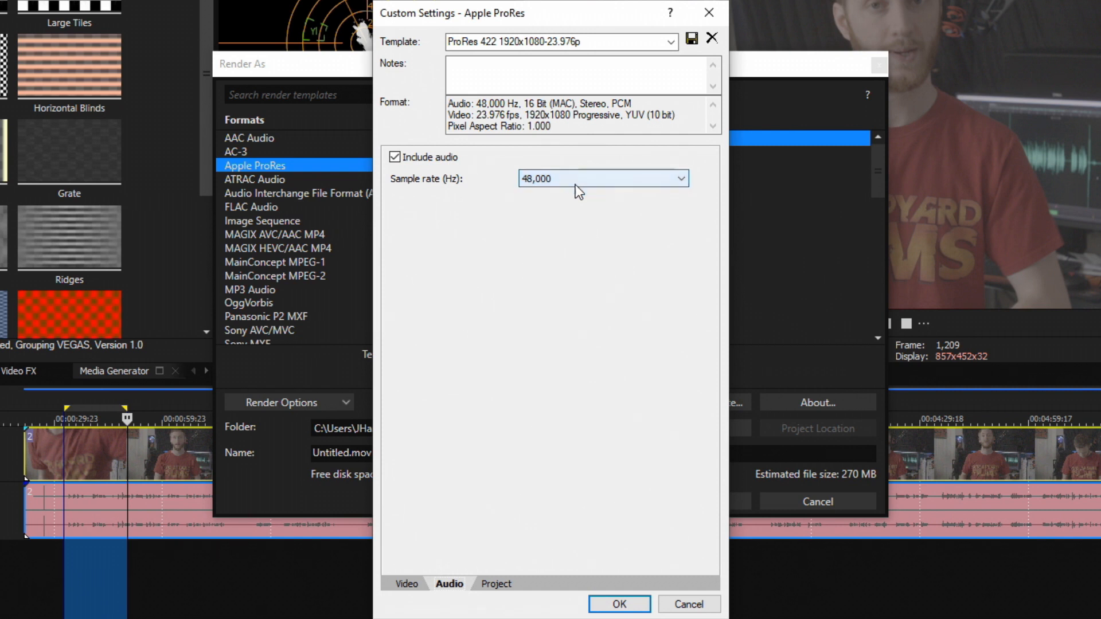
pyautogui.click(496, 583)
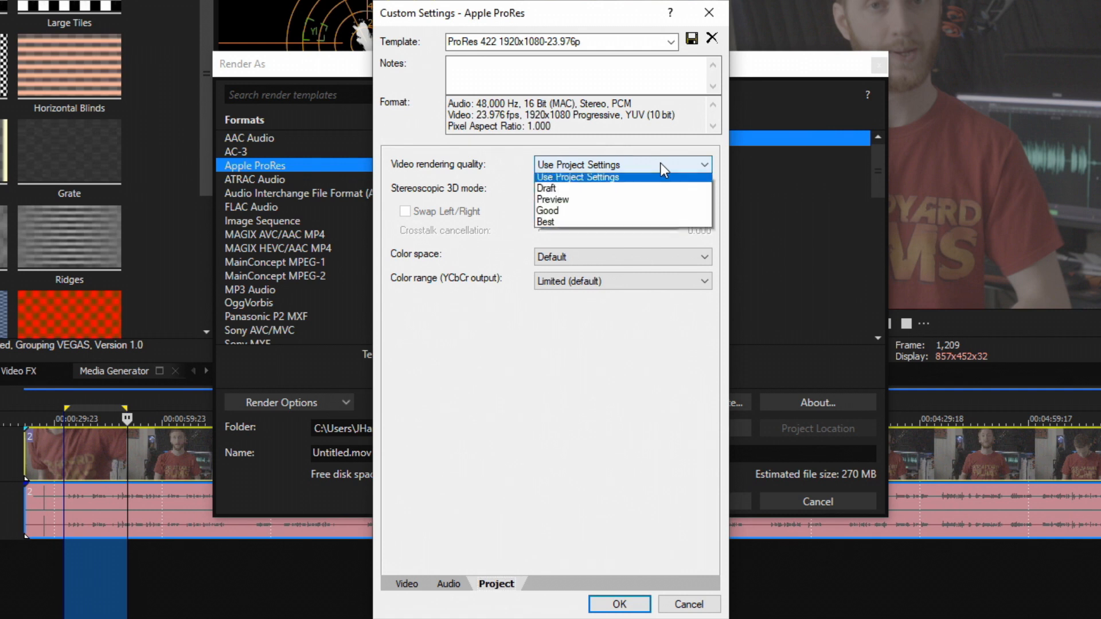
# Set video rendering quality to Best, keeping color range Limited (default).
pyautogui.click(546, 222)
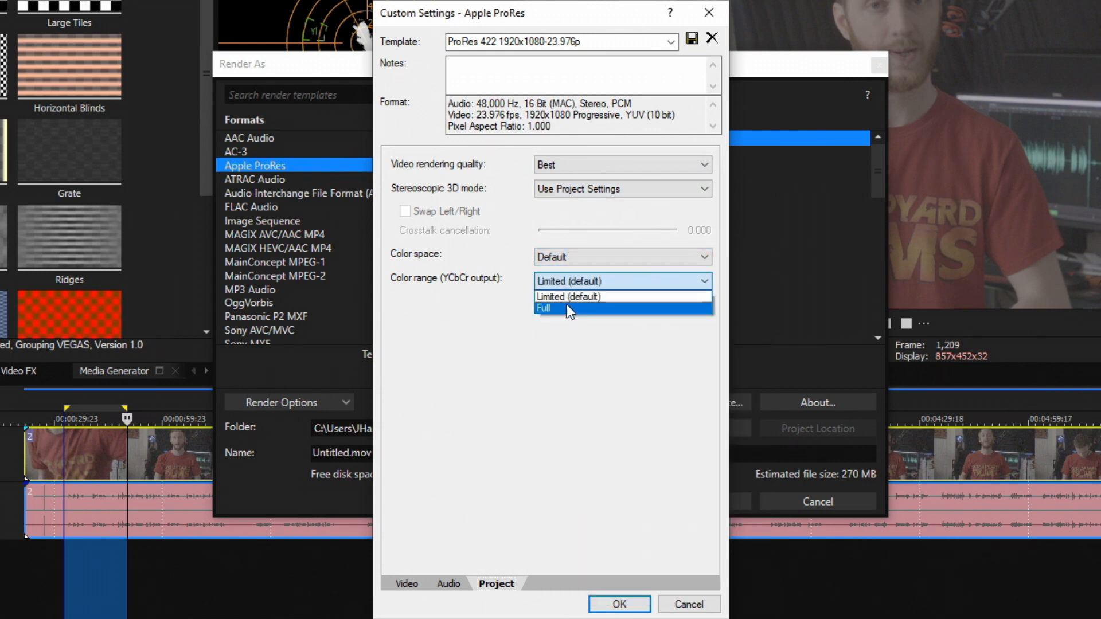
pyautogui.click(567, 297)
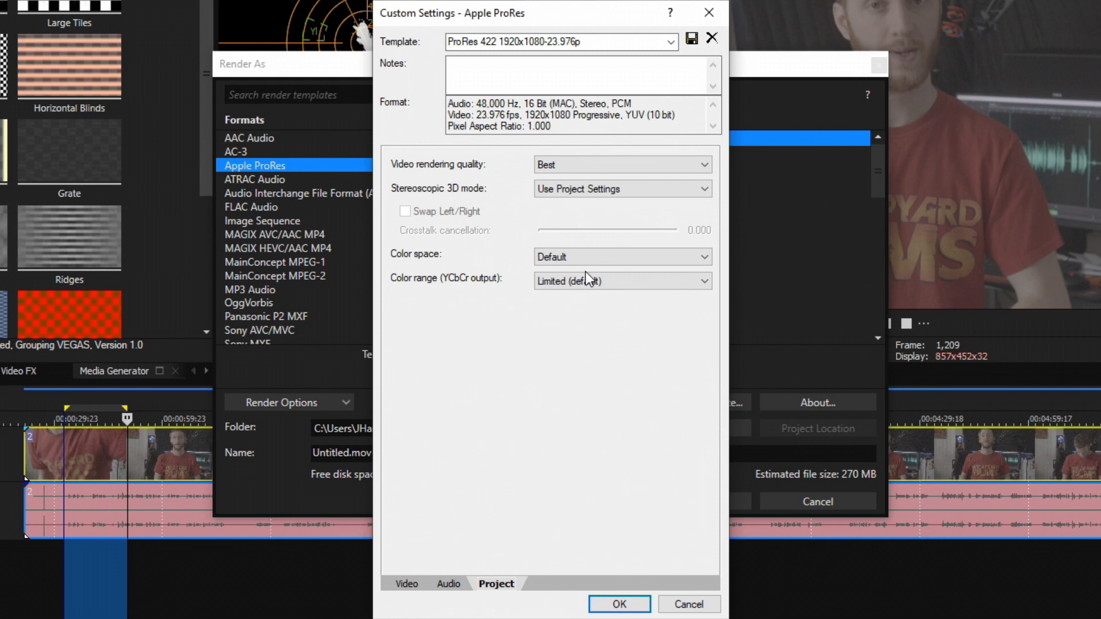
pyautogui.moveTo(434, 608)
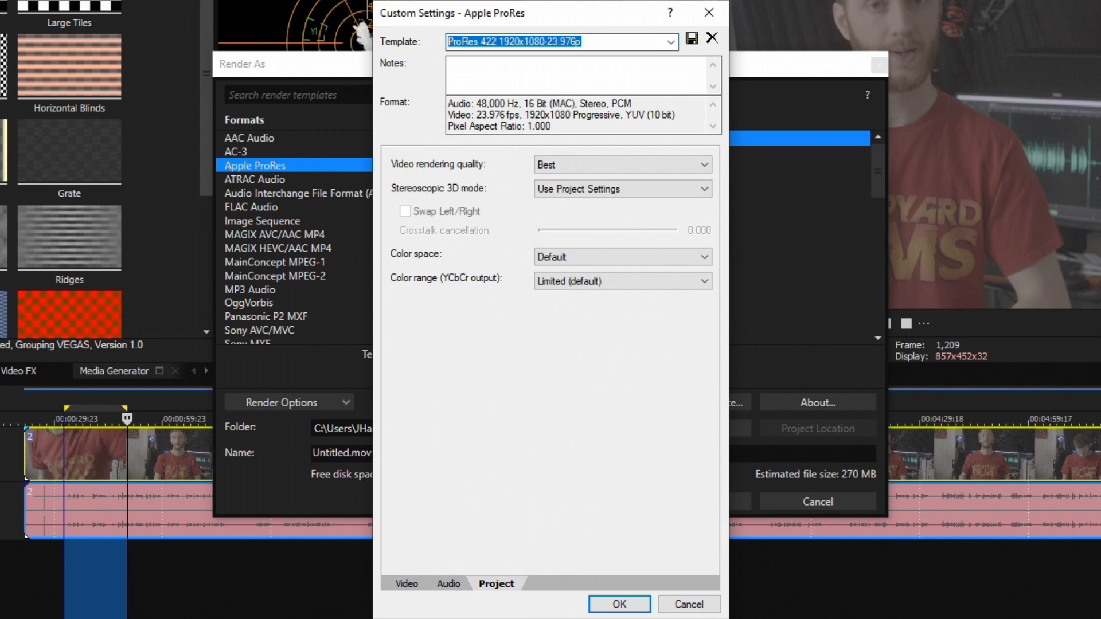
# Name the custom template 'rename it' and save it.
pyautogui.write('rename it')
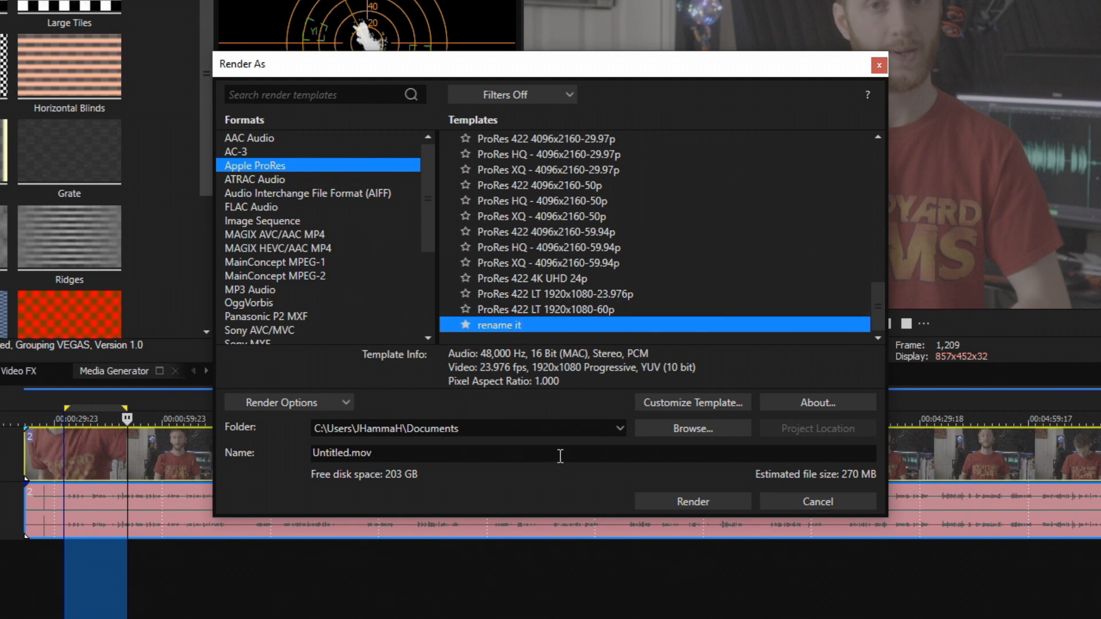
pyautogui.moveTo(657, 435)
pyautogui.write('ame it again')
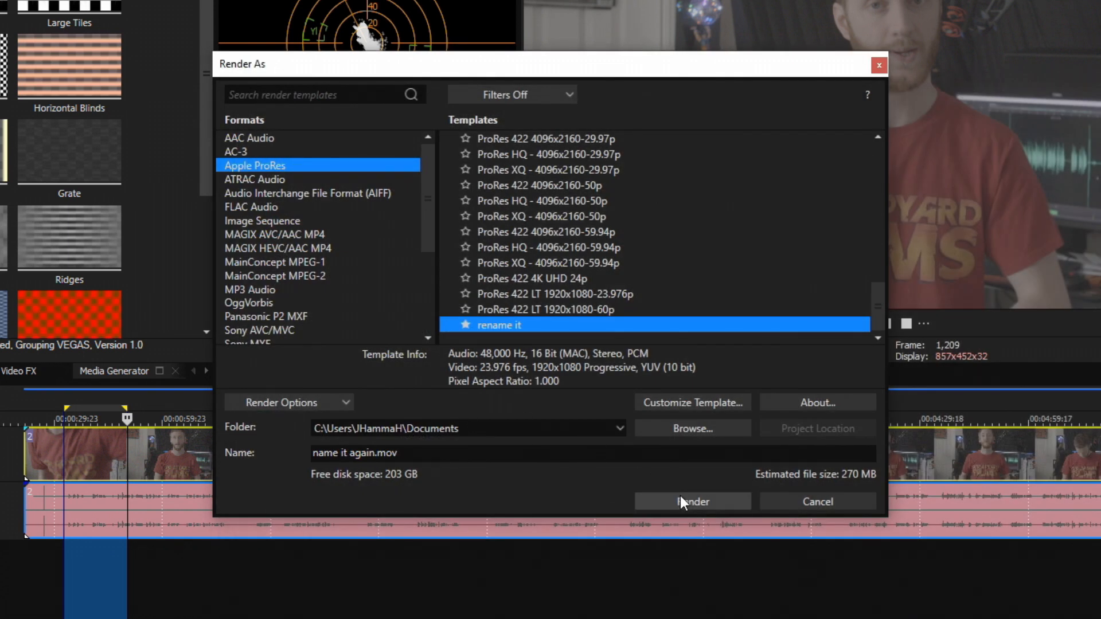
# Render the project to 'name it again.mov' in Documents.
pyautogui.click(693, 501)
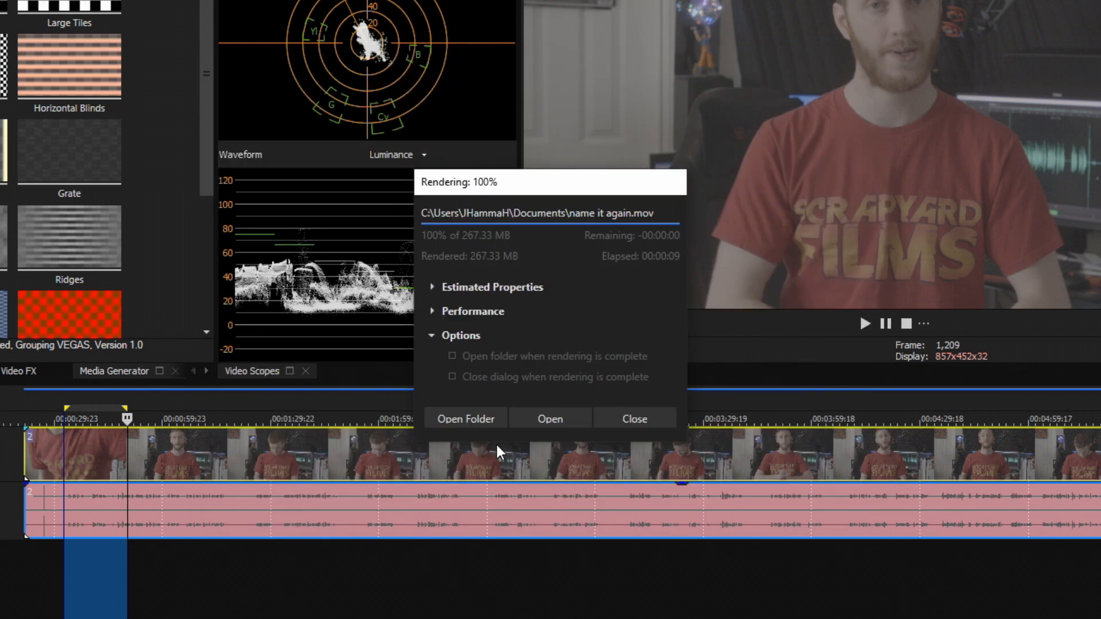